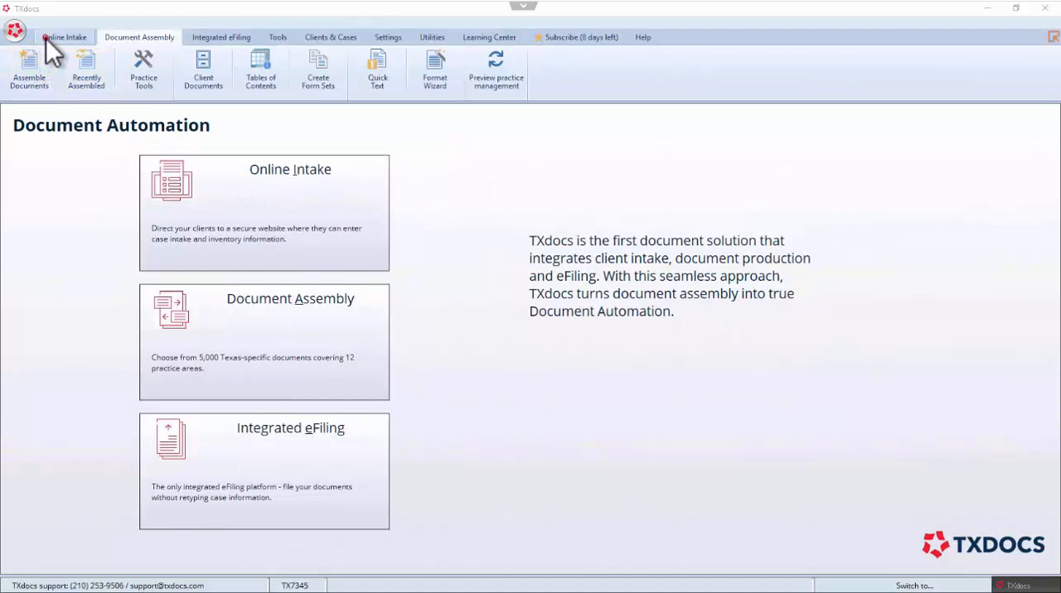
Browse the Online Intake, Document Assembly and Integrated eFiling commands, revealing New eFiling and New eService Only.
left_click(64, 36)
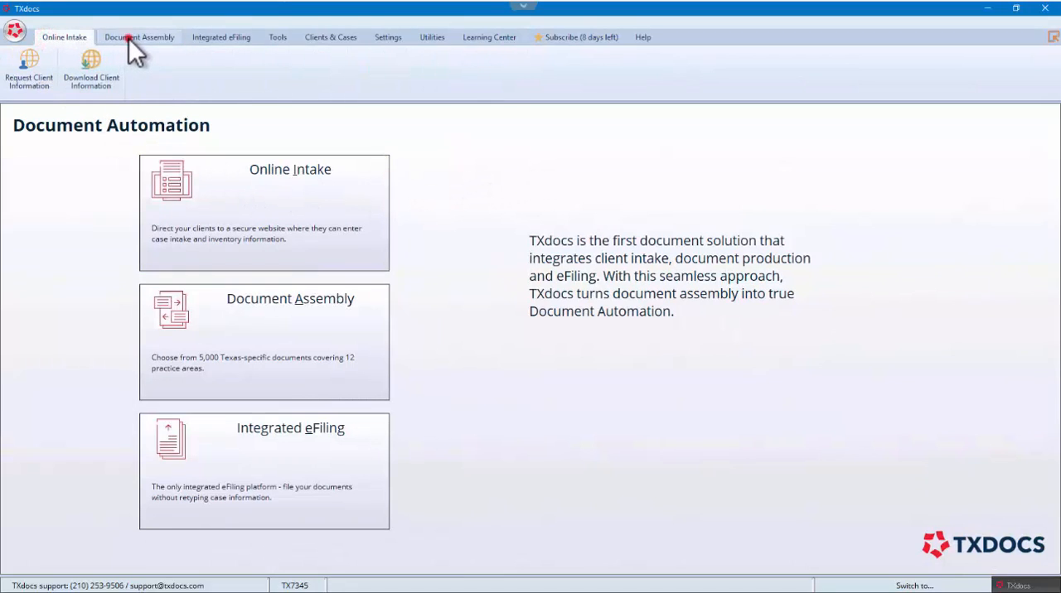
left_click(138, 37)
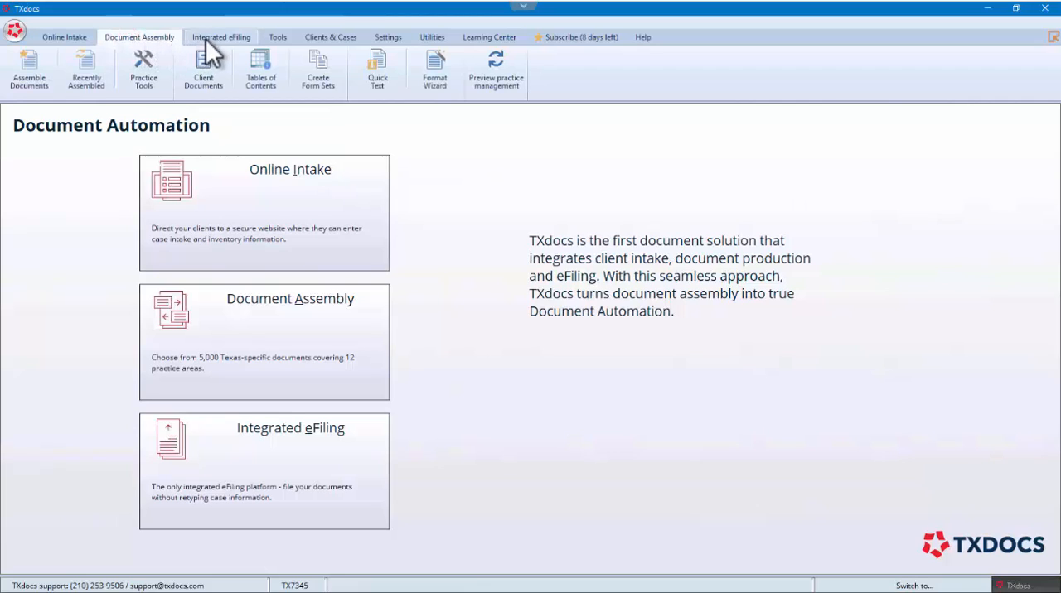
left_click(221, 37)
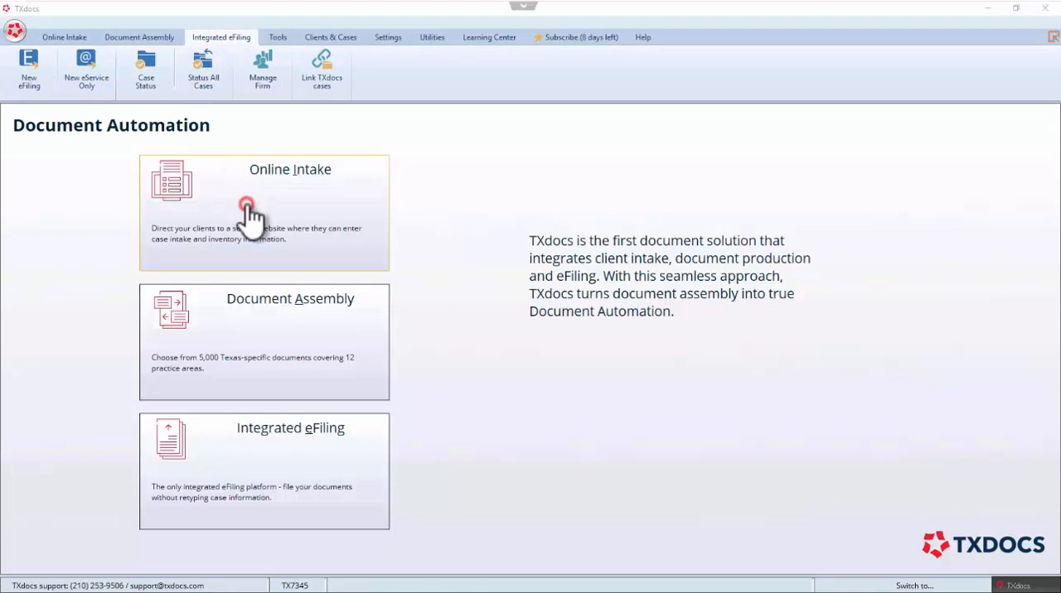
left_click(264, 212)
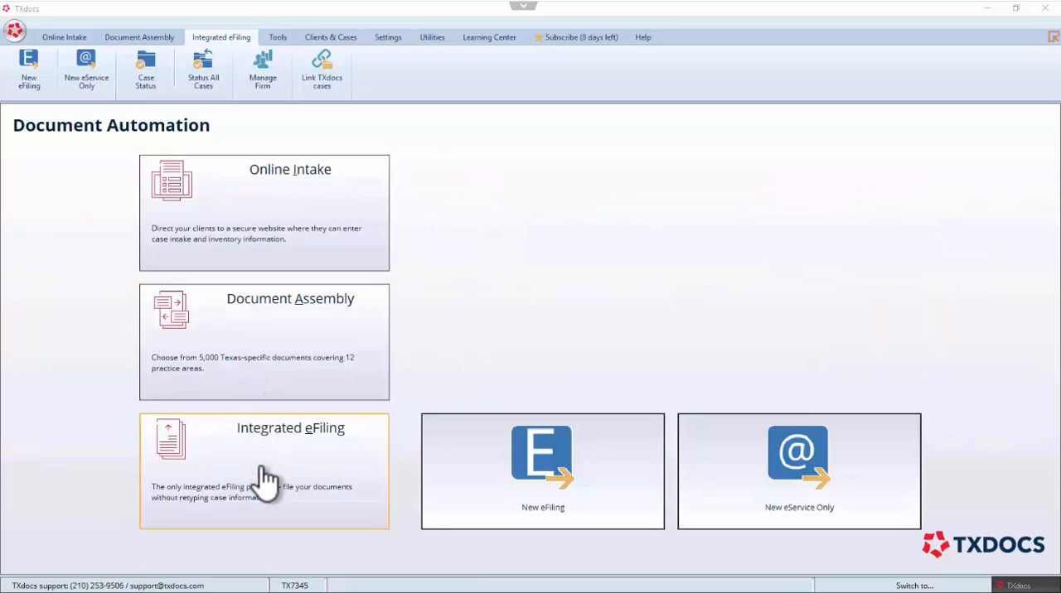
left_click(264, 471)
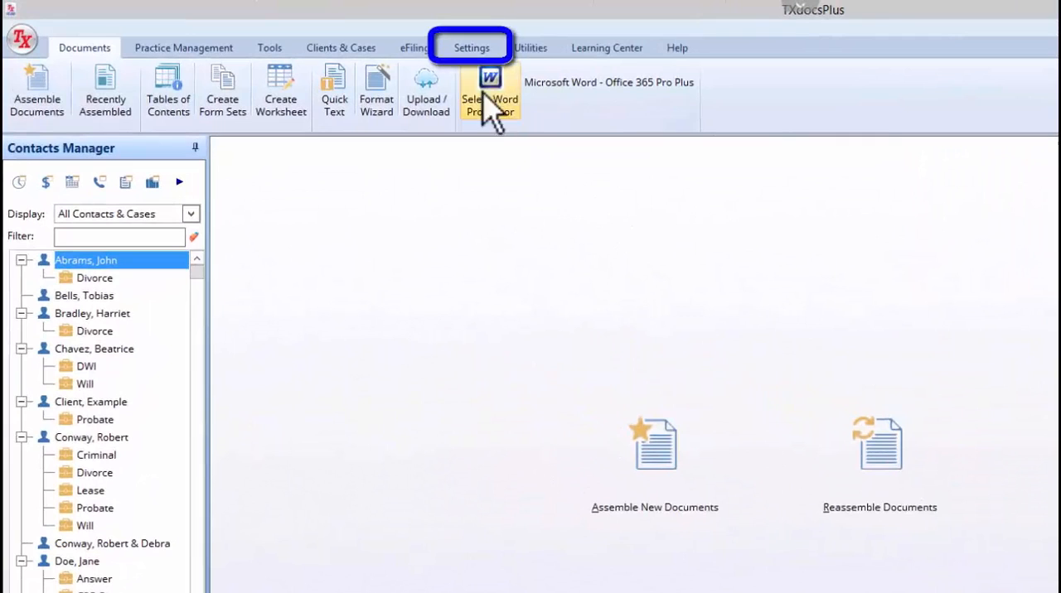
Show the Settings ribbon with firm, personal, billing and system settings.
left_click(470, 47)
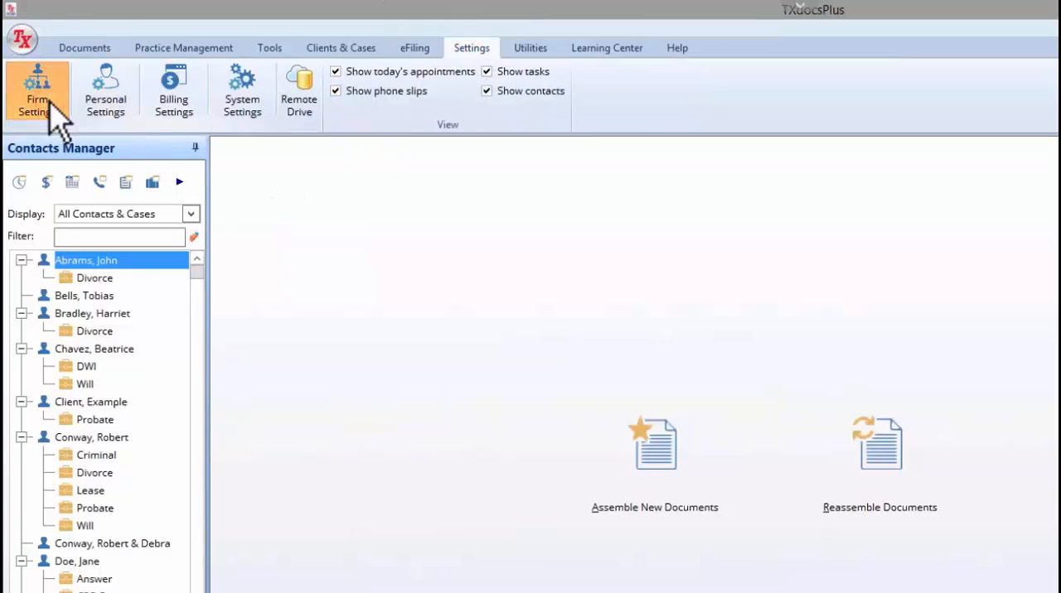
Open Firm Settings and view the Firm Information with licensing address and primary contact.
left_click(37, 90)
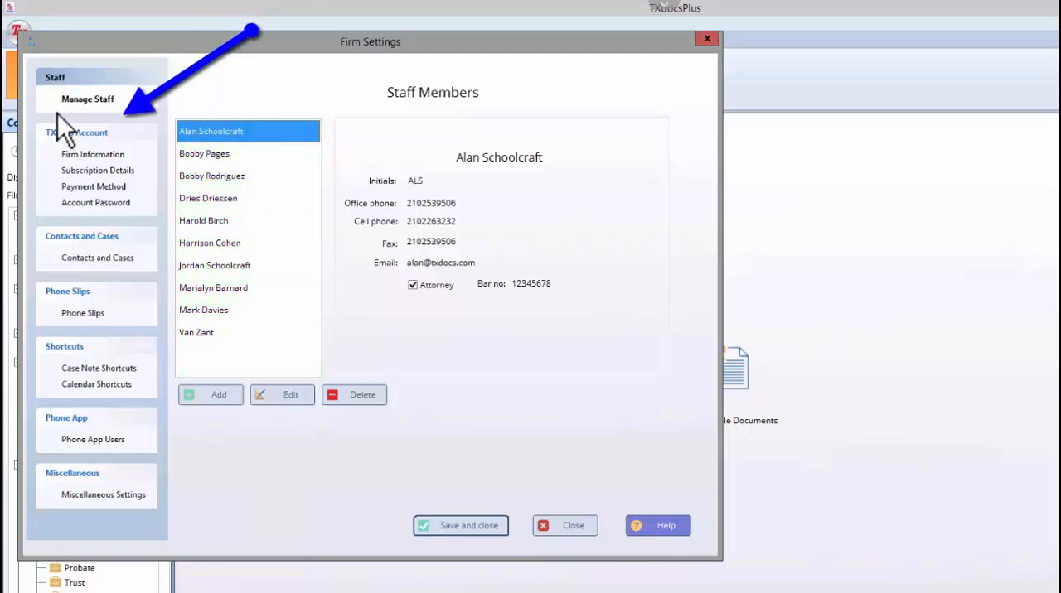
left_click(94, 154)
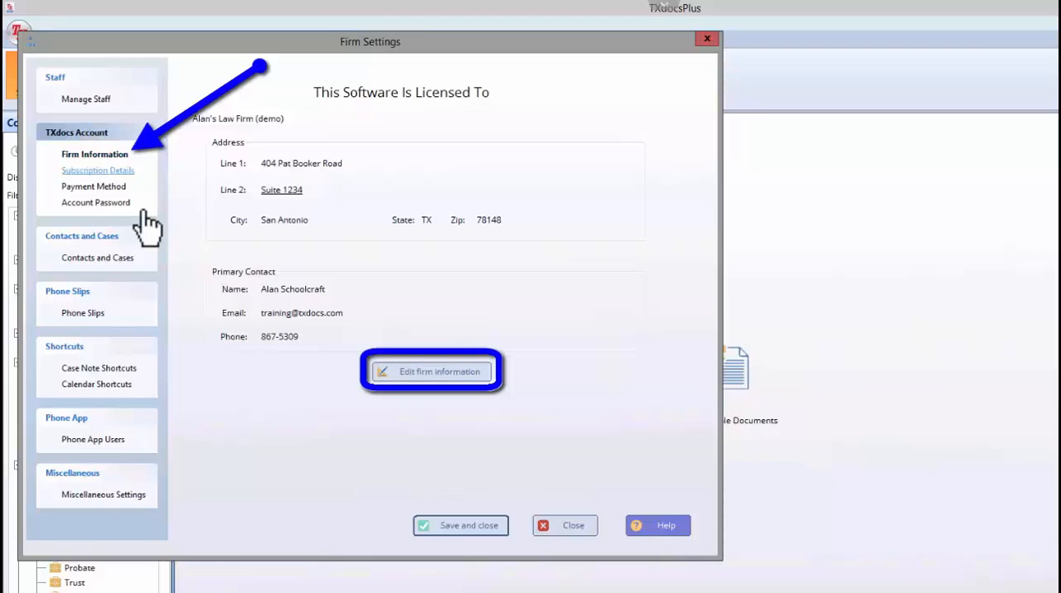
left_click(431, 371)
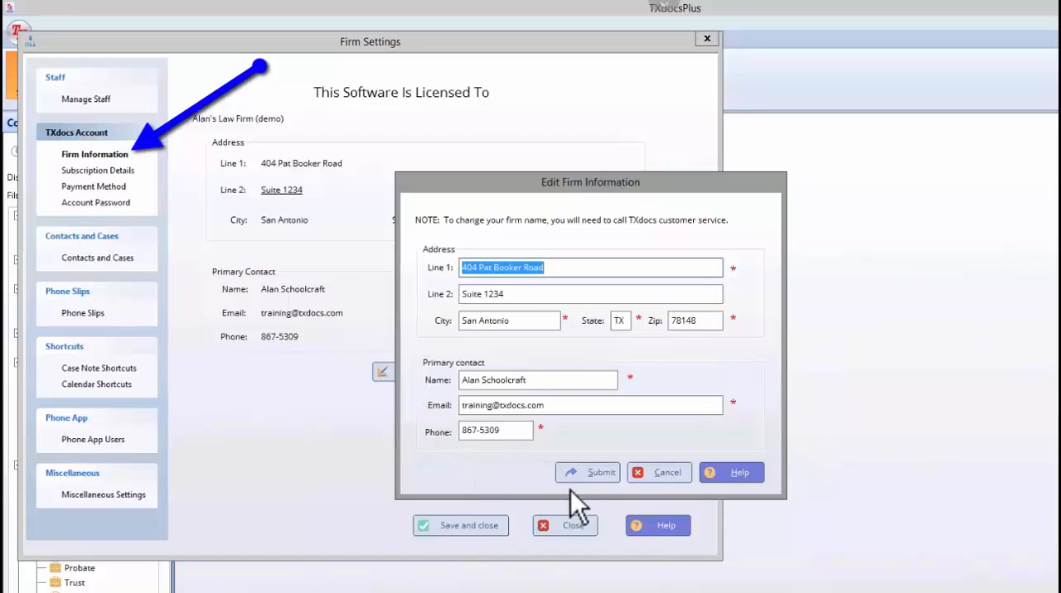
left_click(587, 472)
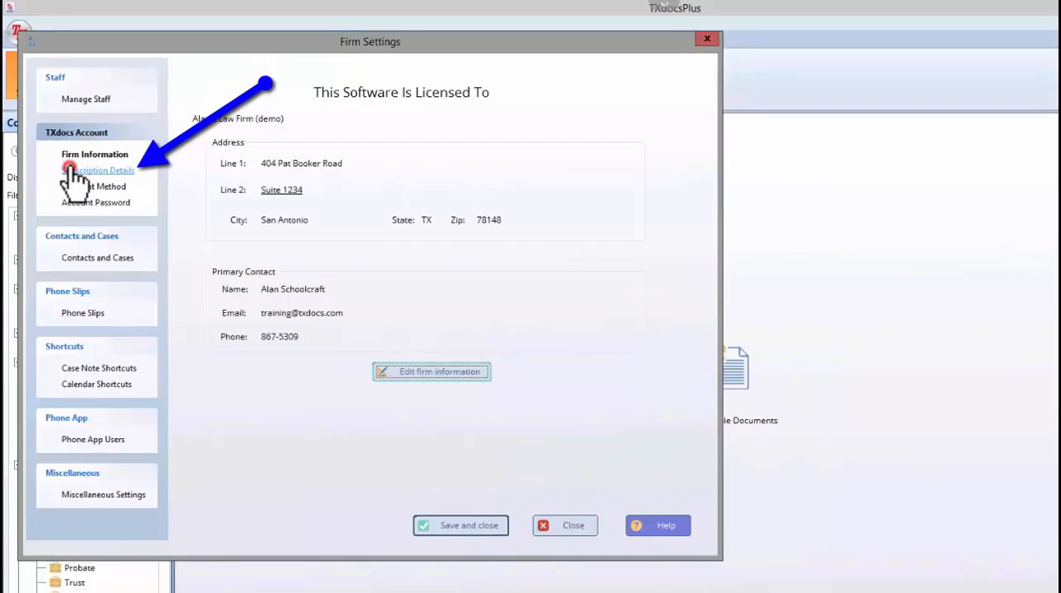
Review Subscription Details, then open and dismiss the change-number-of-licenses form without changes.
left_click(100, 170)
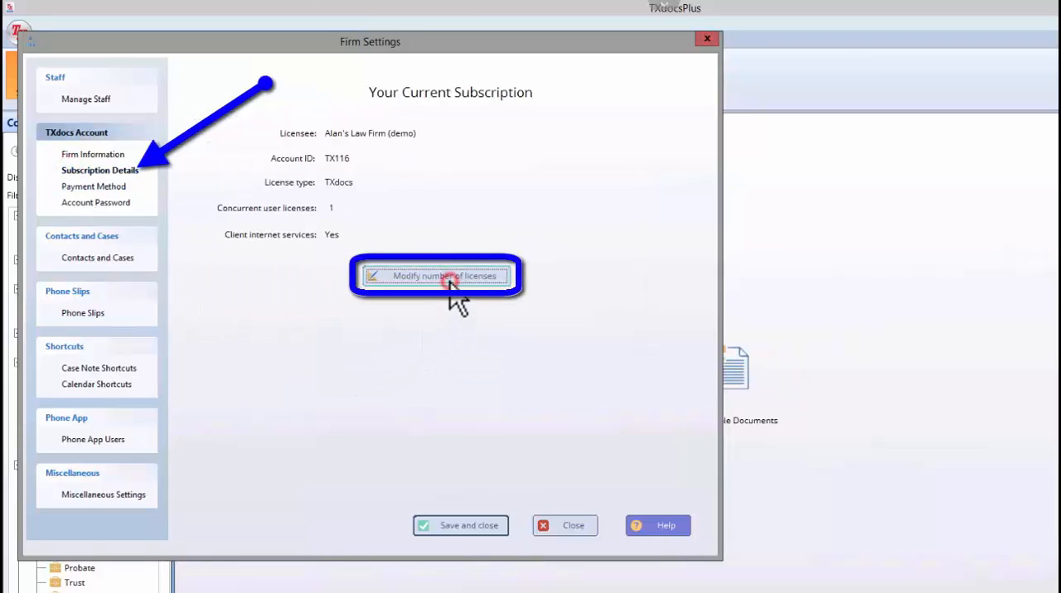
left_click(437, 275)
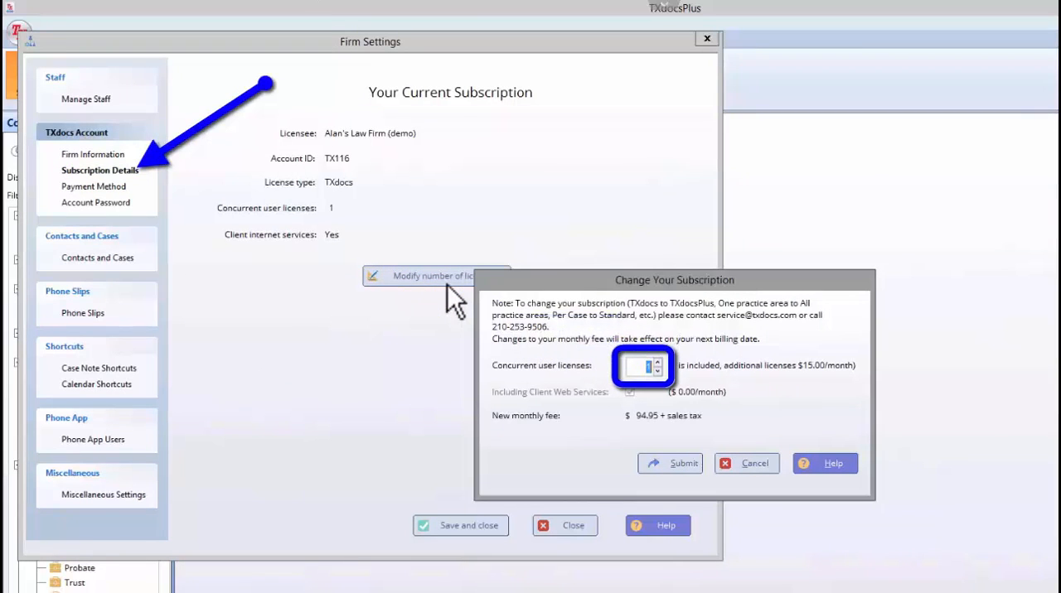
mouse_move(554, 489)
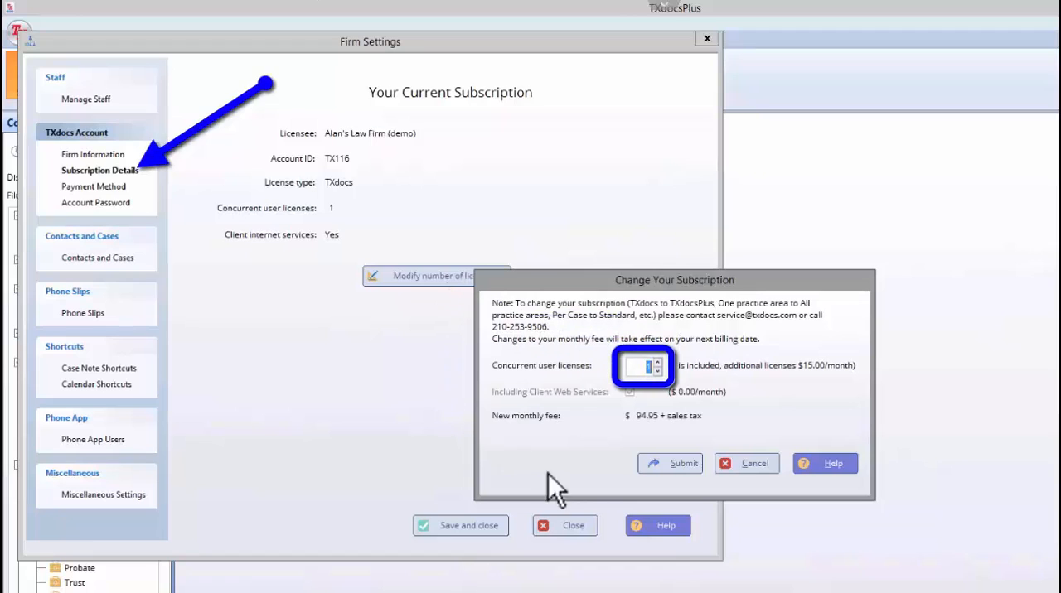
left_click(745, 463)
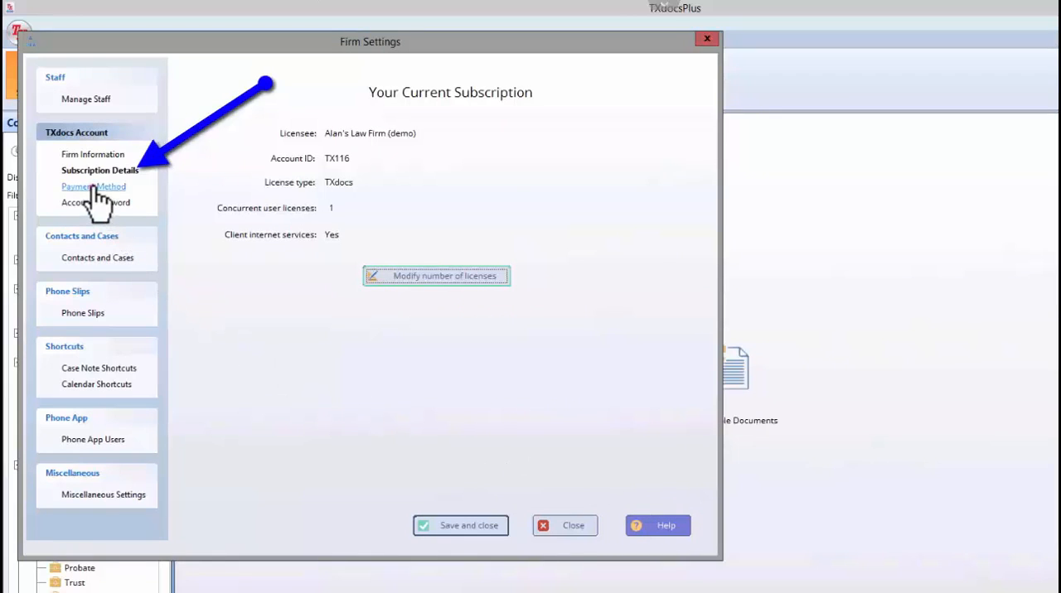
Review the payment options and card billing form, then show the Account Password page.
left_click(94, 186)
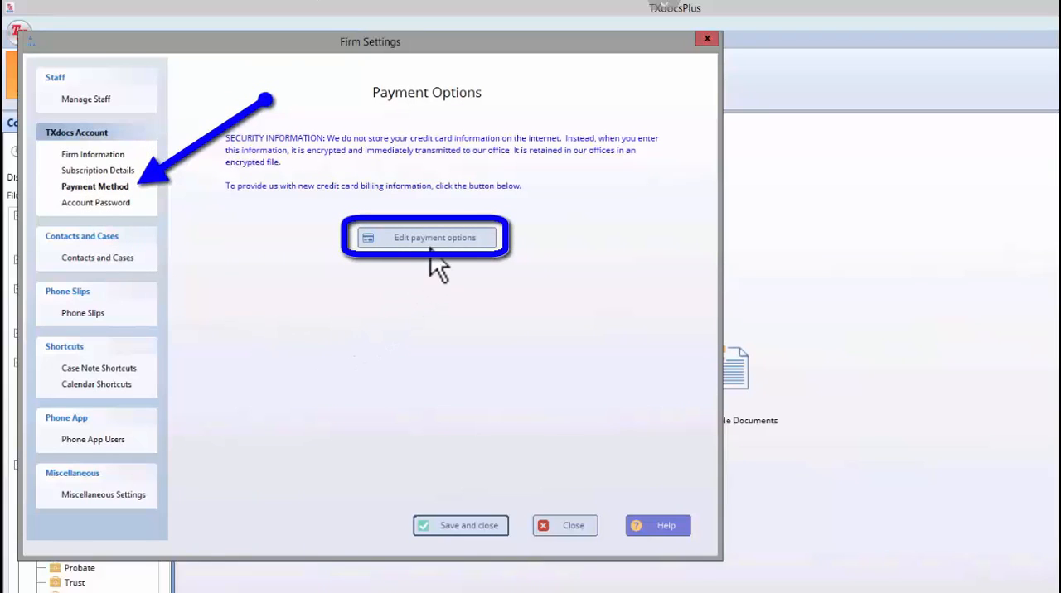
left_click(426, 238)
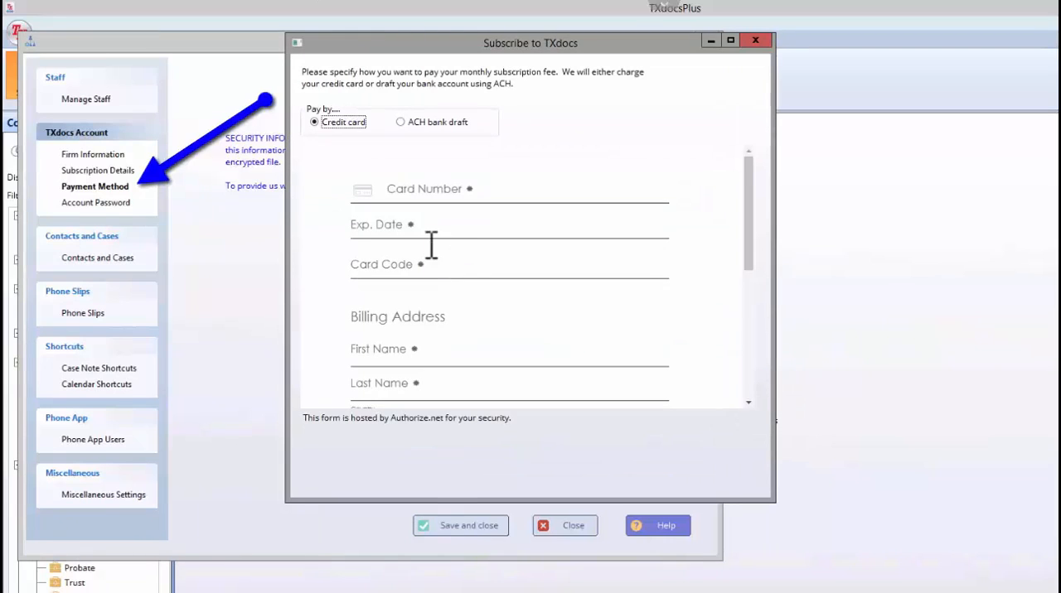
mouse_move(750, 67)
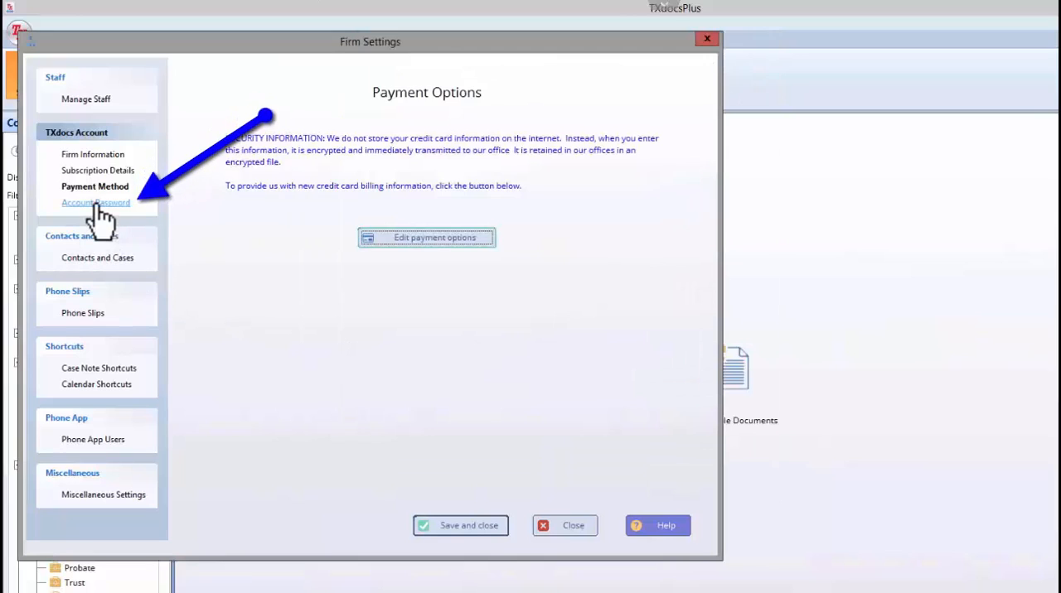
left_click(96, 203)
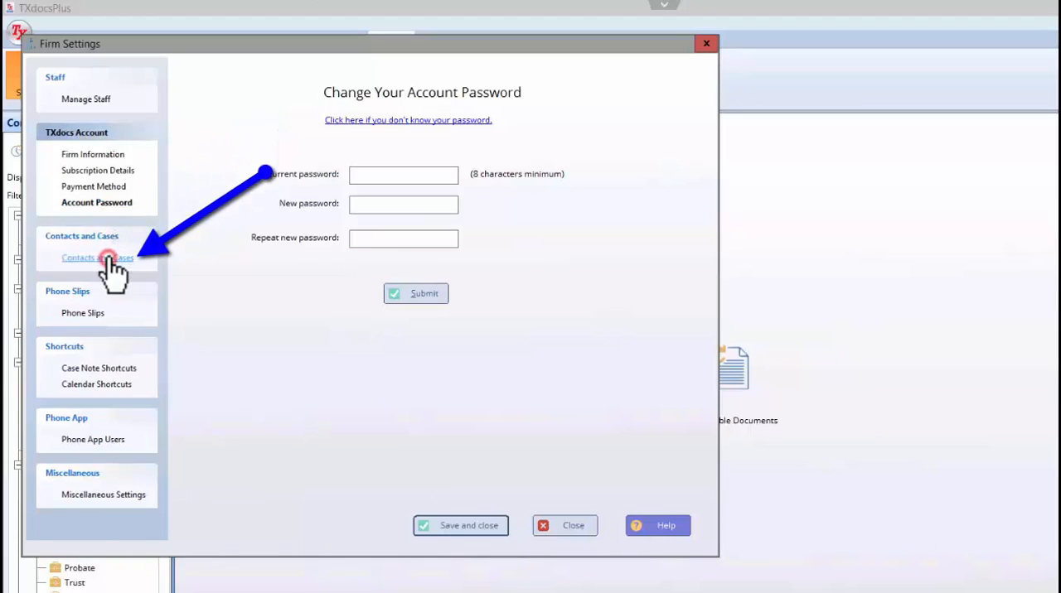
Enable client and case ID numbering, set default area code 210, and enable case types.
left_click(97, 258)
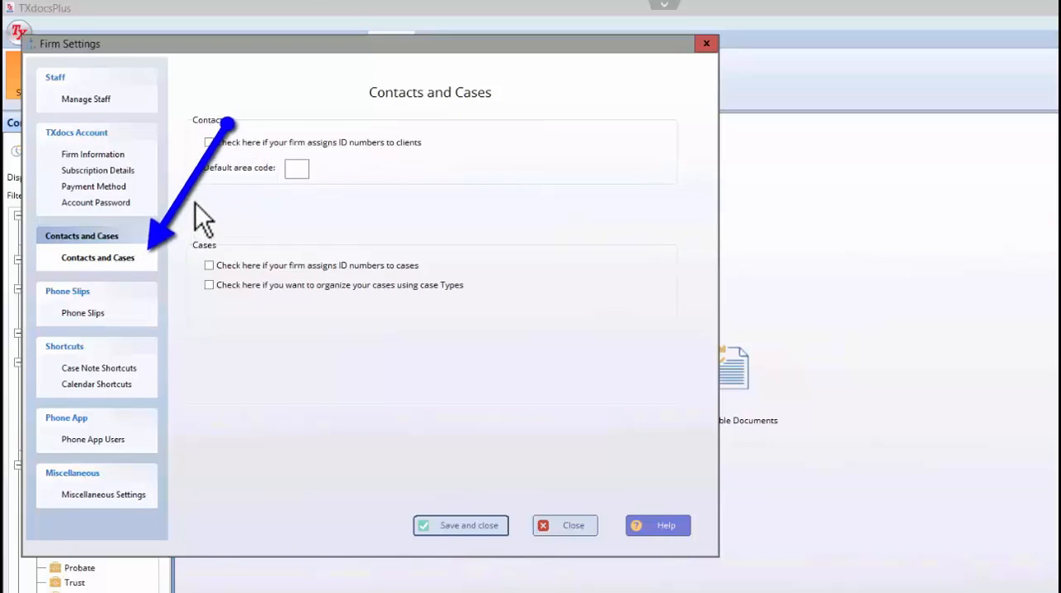
left_click(208, 142)
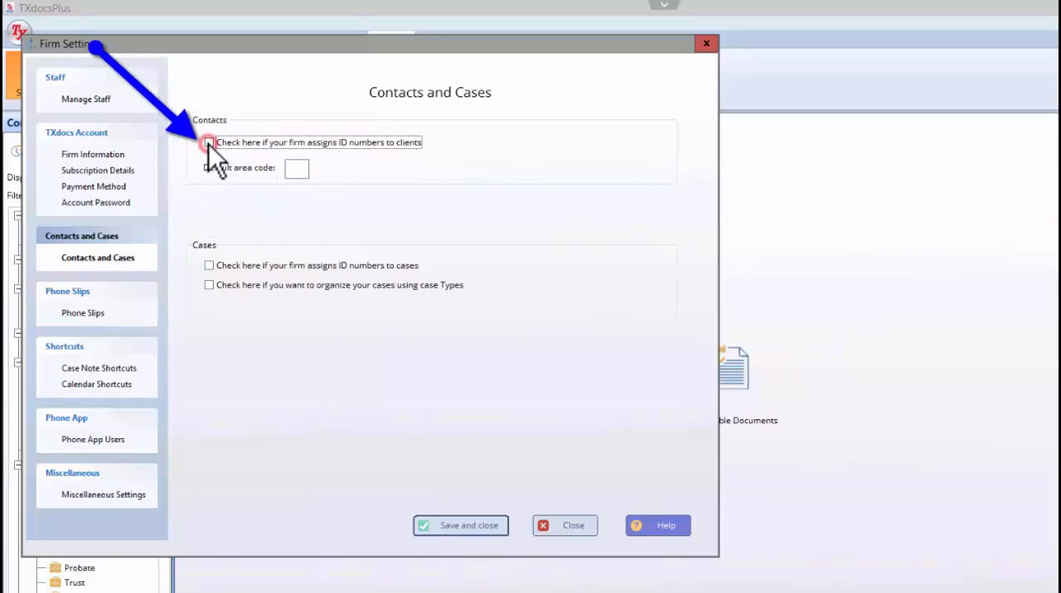
left_click(209, 142)
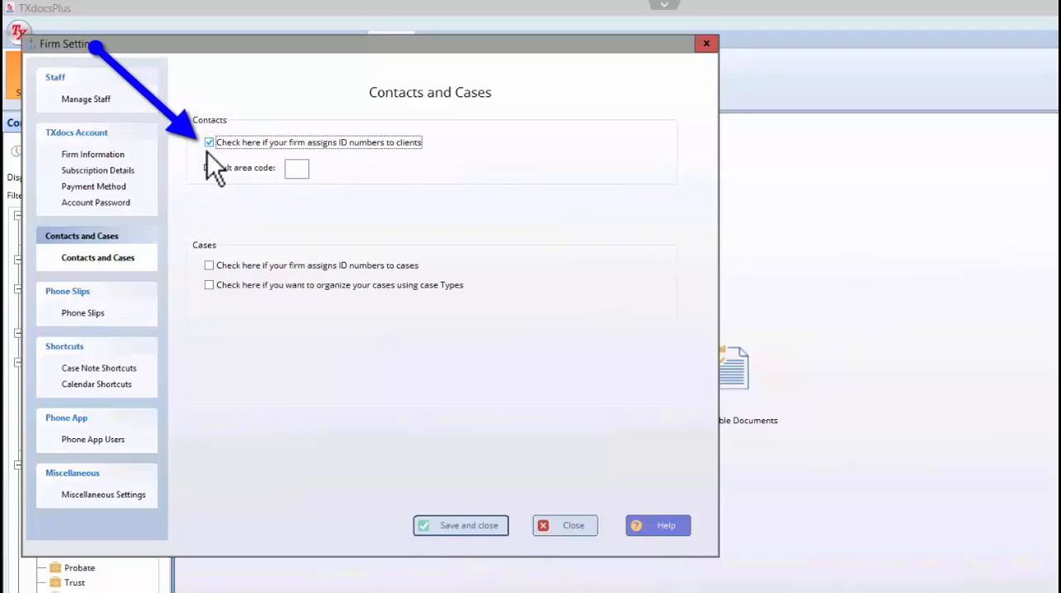
left_click(209, 265)
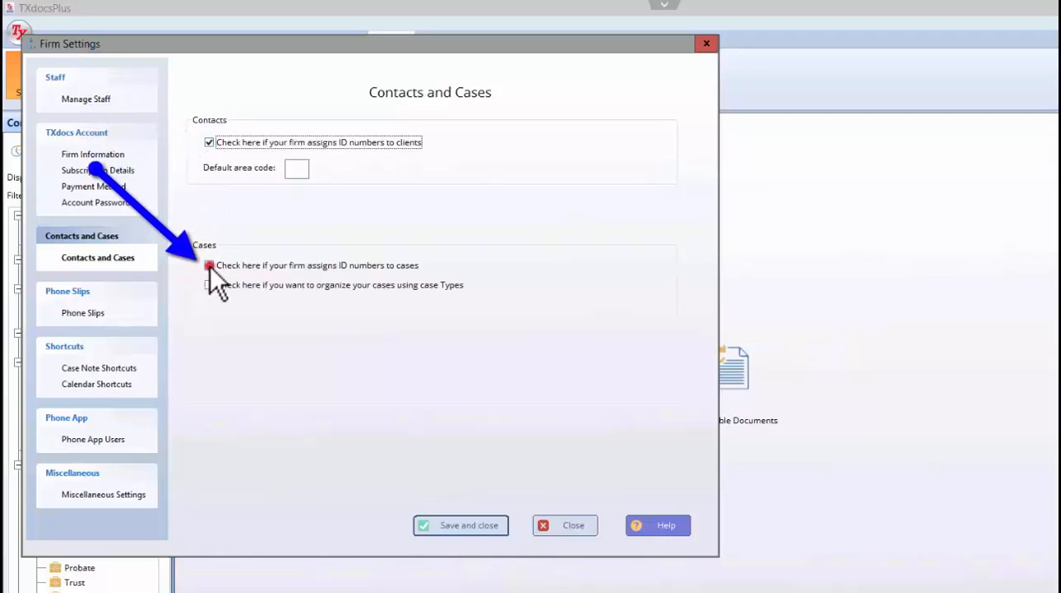
left_click(209, 265)
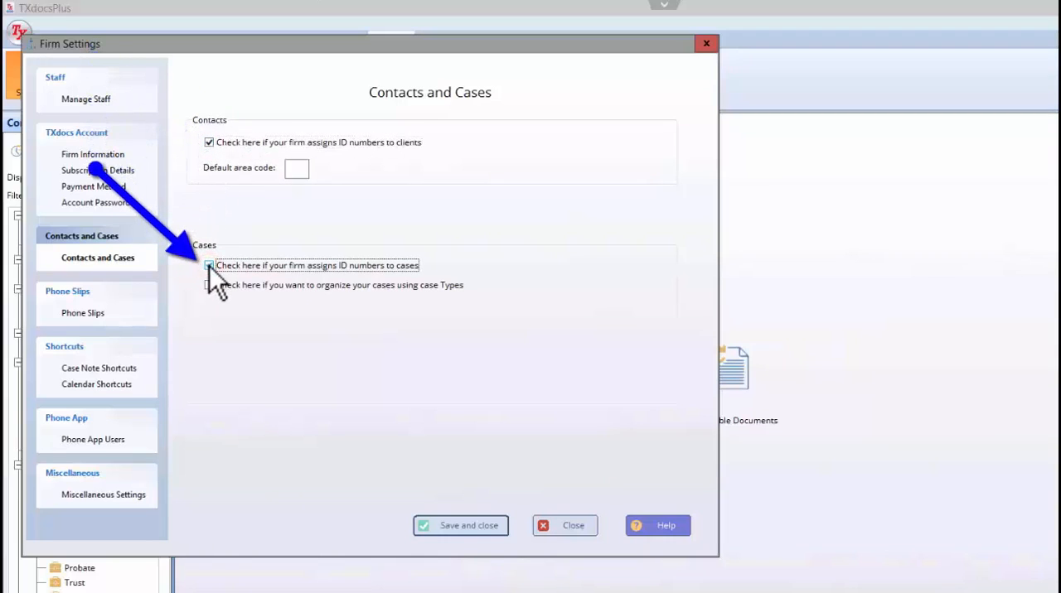
left_click(208, 265)
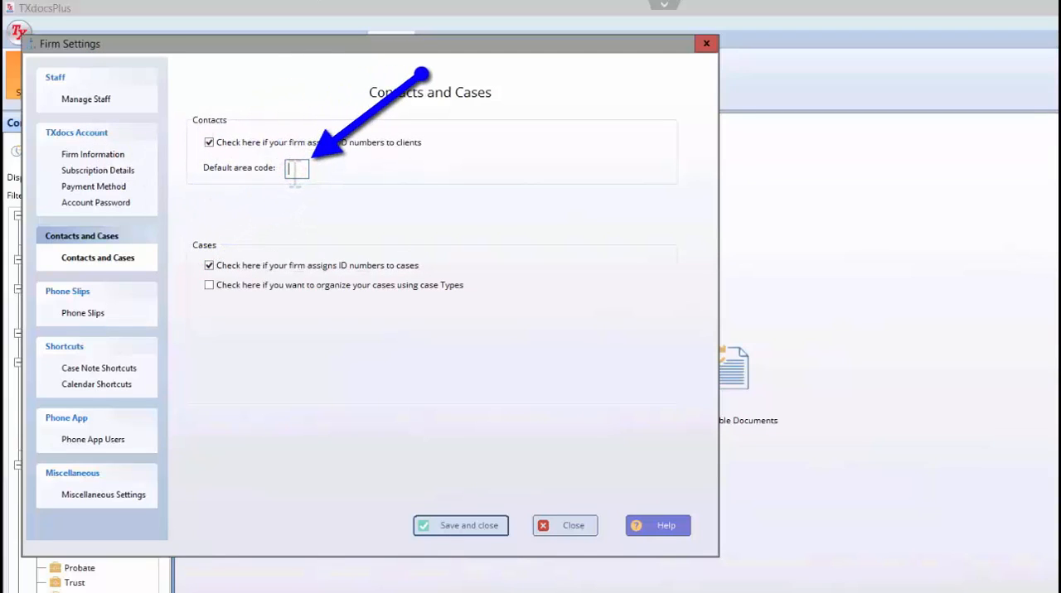
type("210")
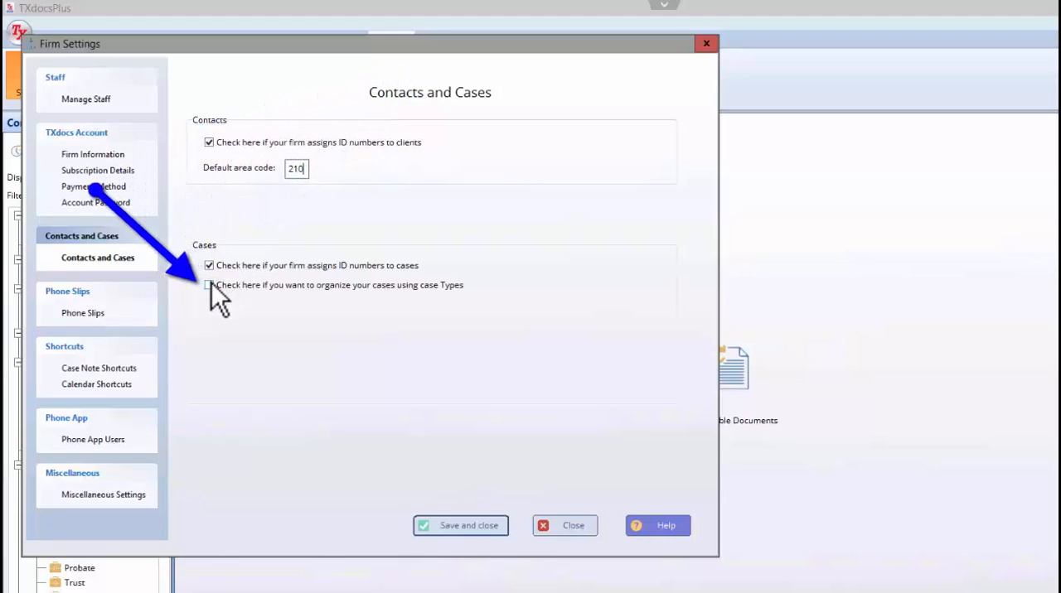
left_click(209, 286)
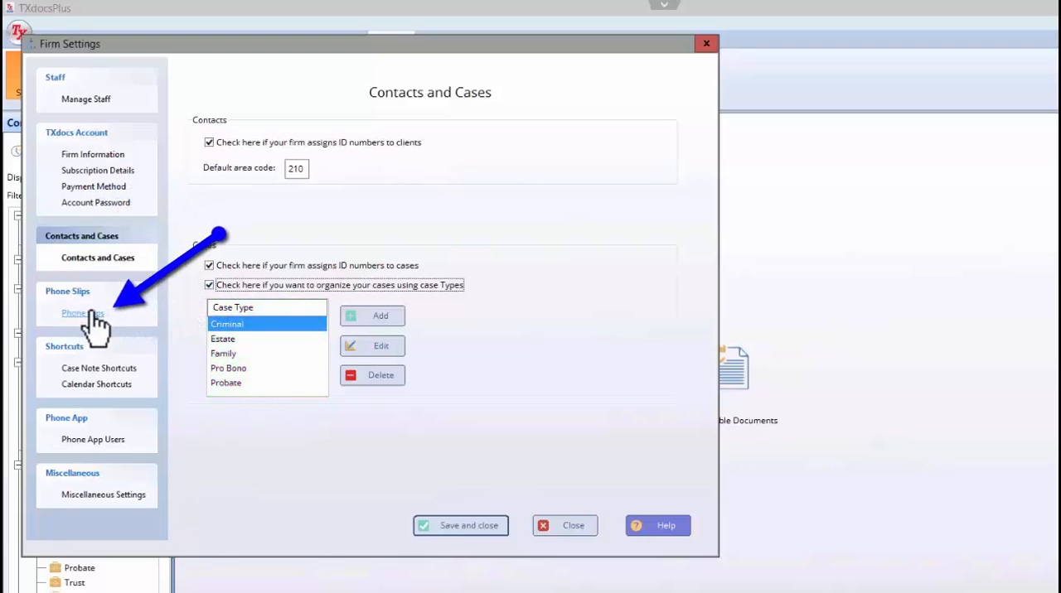
Review phone slip actions and case note shortcuts, then open the appointment shortcuts list.
left_click(82, 312)
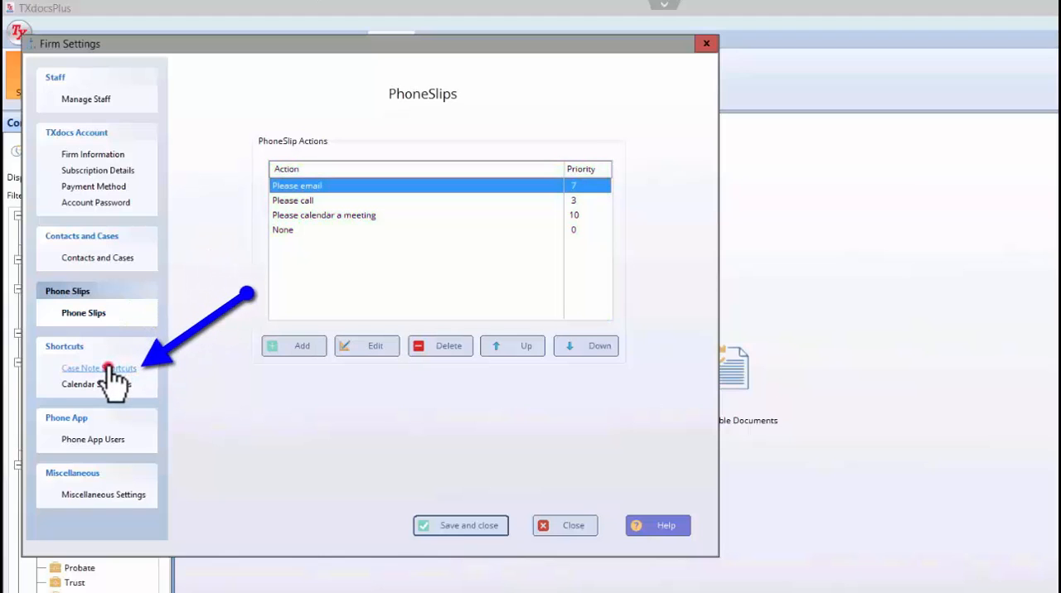
left_click(98, 368)
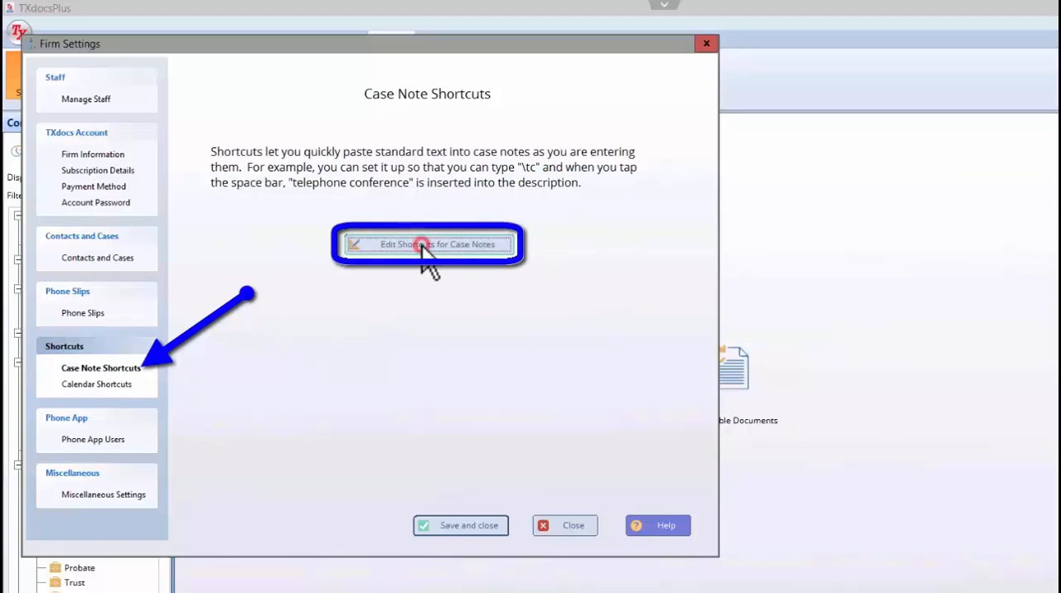
left_click(428, 243)
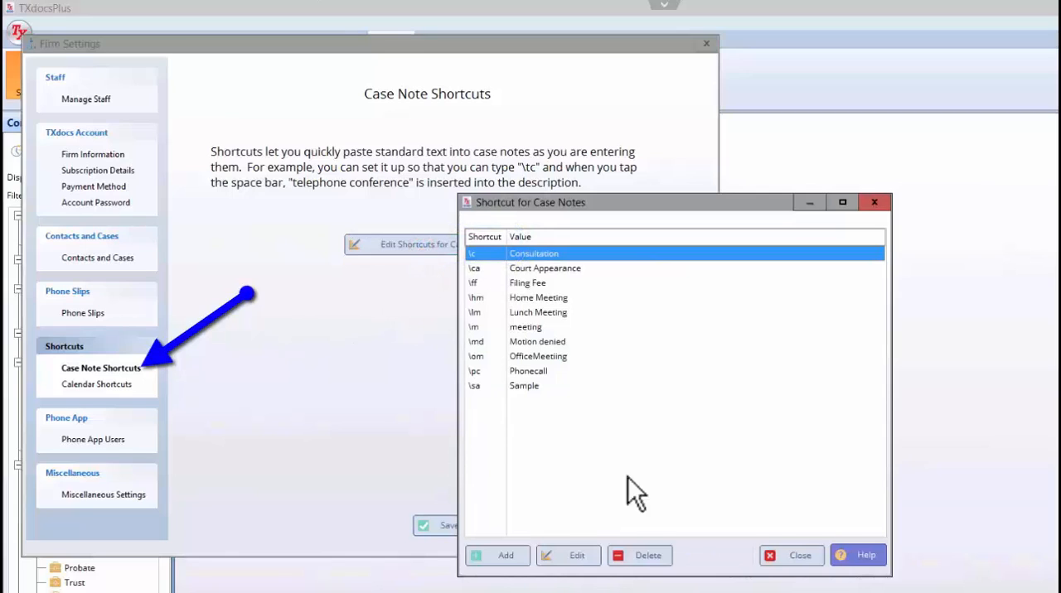
left_click(799, 555)
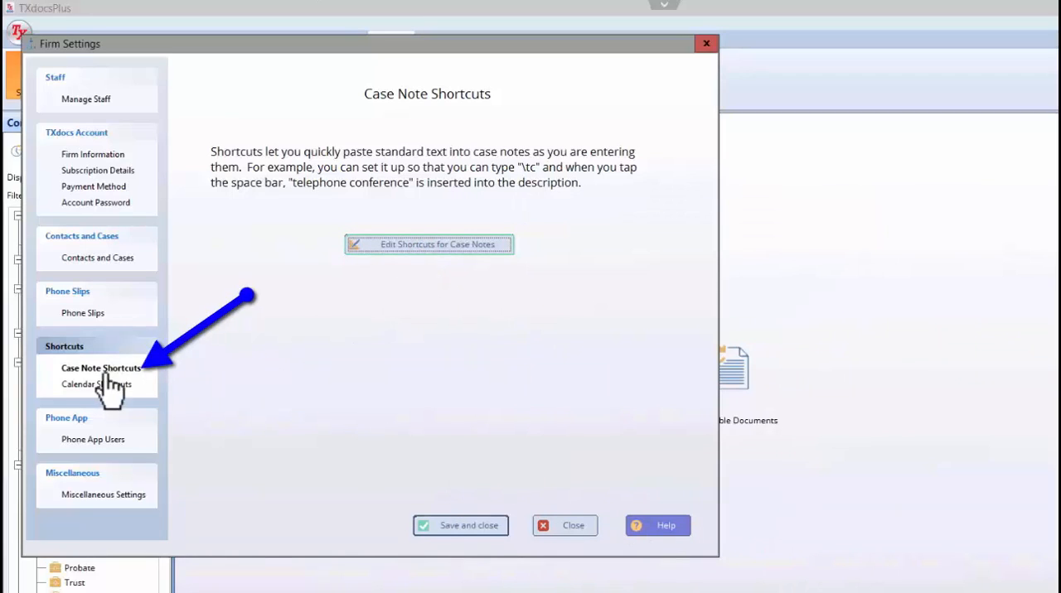
left_click(98, 384)
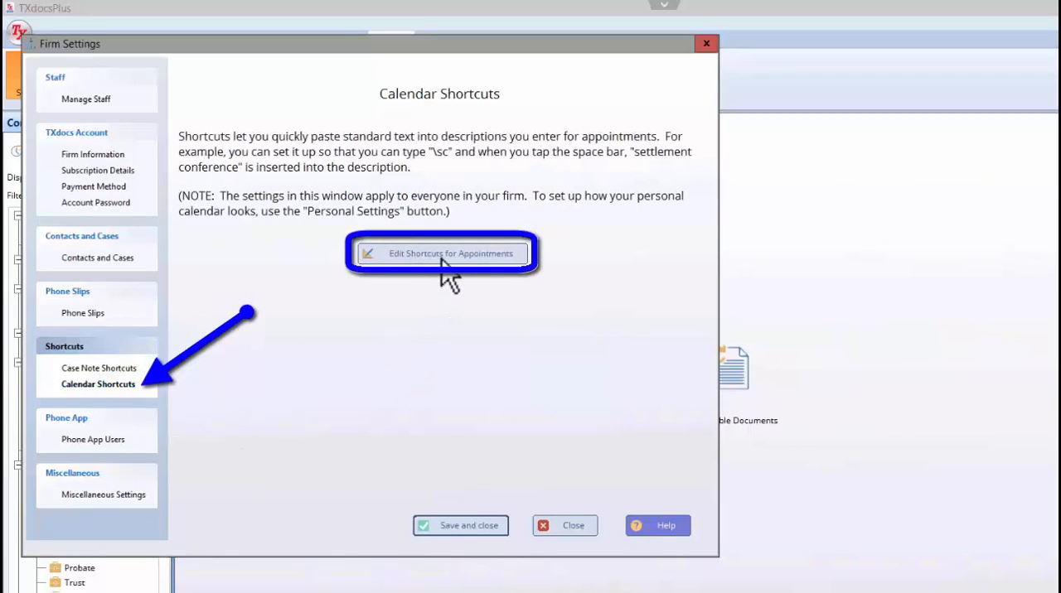
left_click(442, 253)
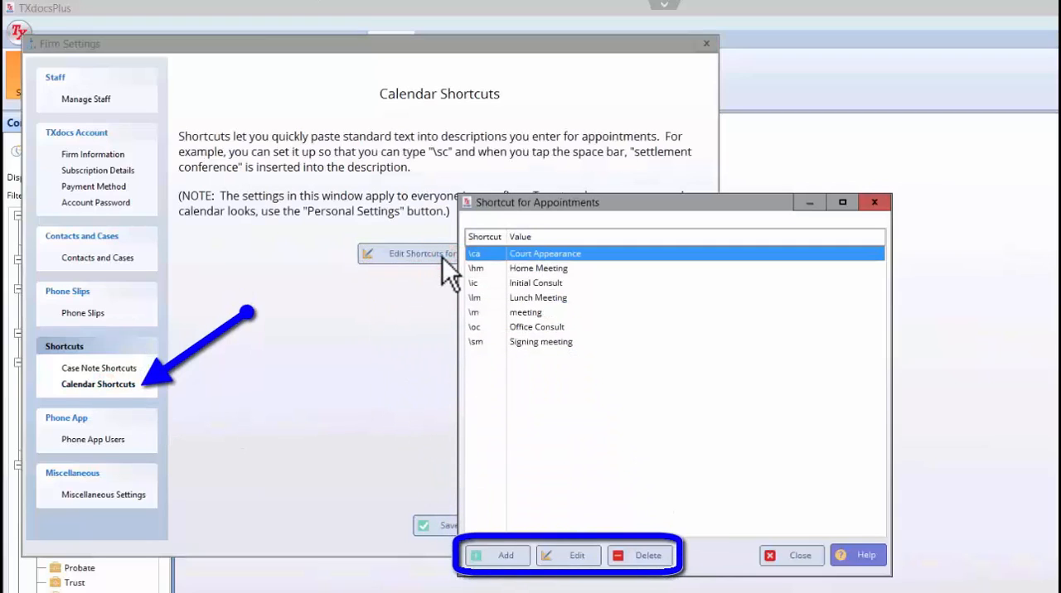
mouse_move(721, 568)
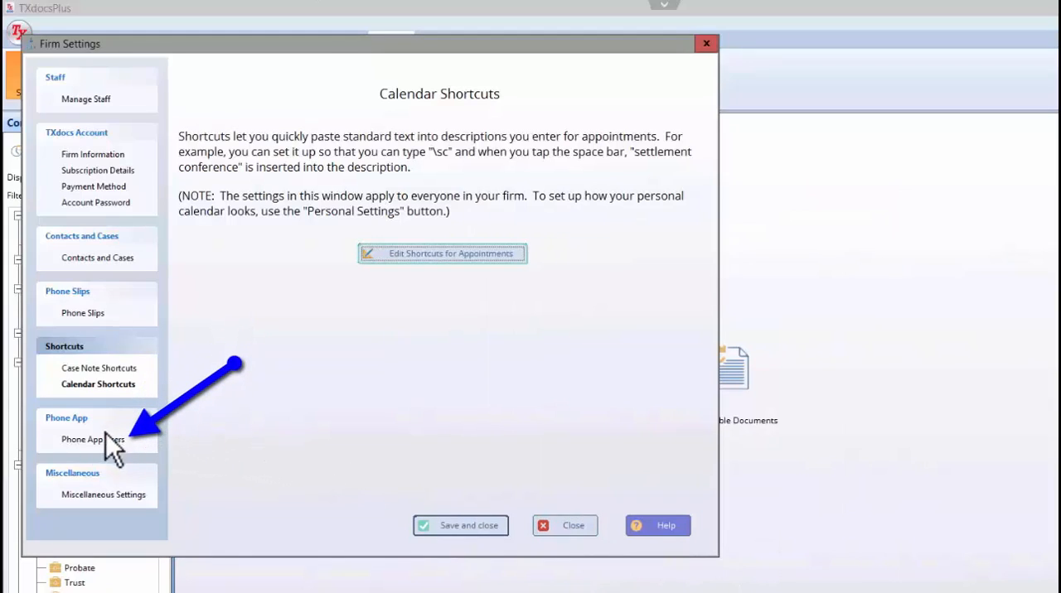
Tick Phone App enabled on the Phone App Users page.
left_click(92, 439)
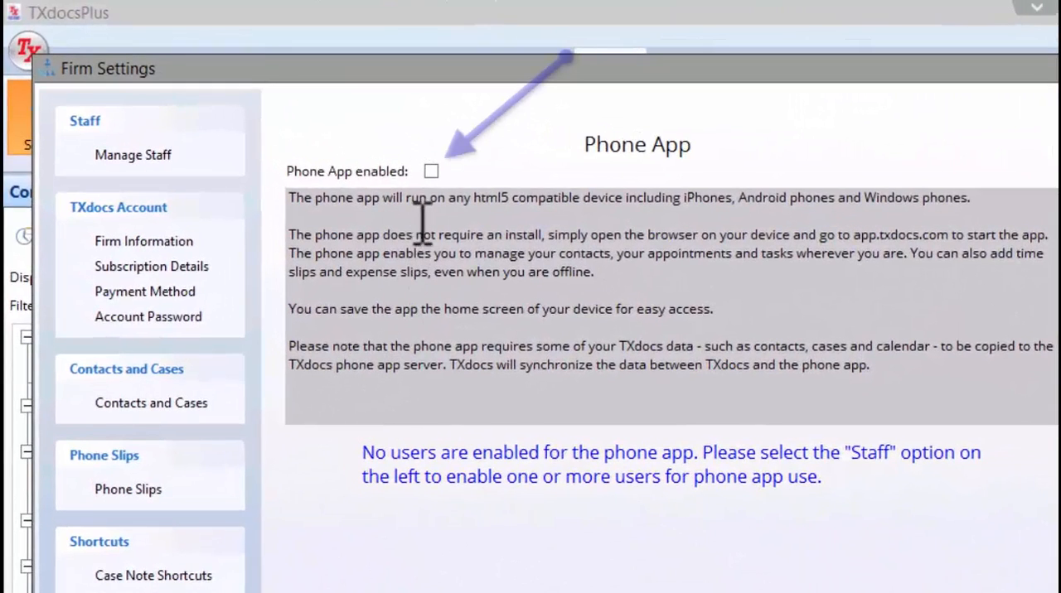
left_click(430, 171)
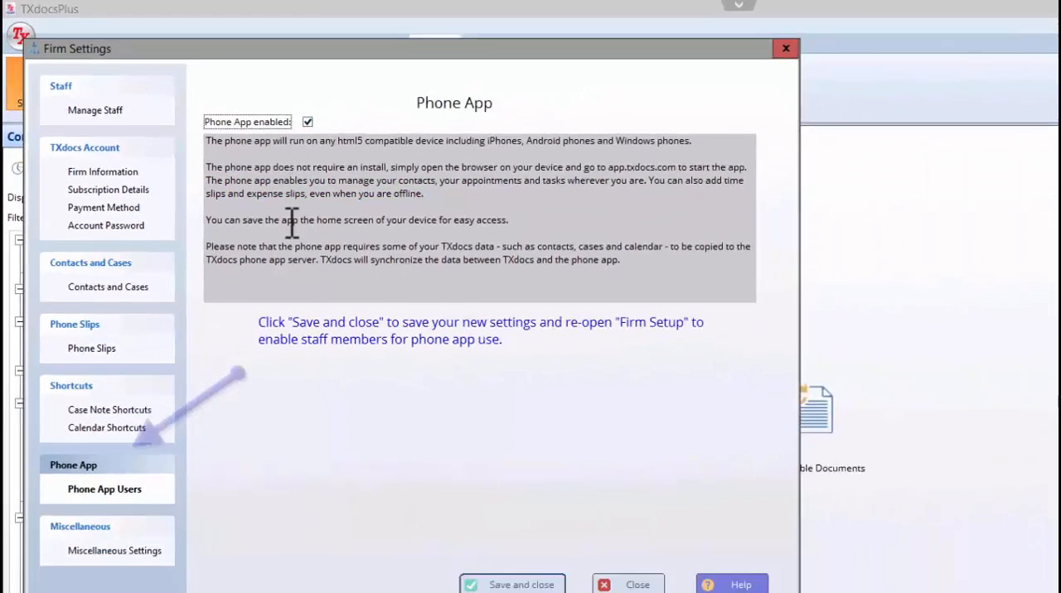
Leave Enable auto save during assembly checked in Miscellaneous Settings, then save and close.
left_click(113, 551)
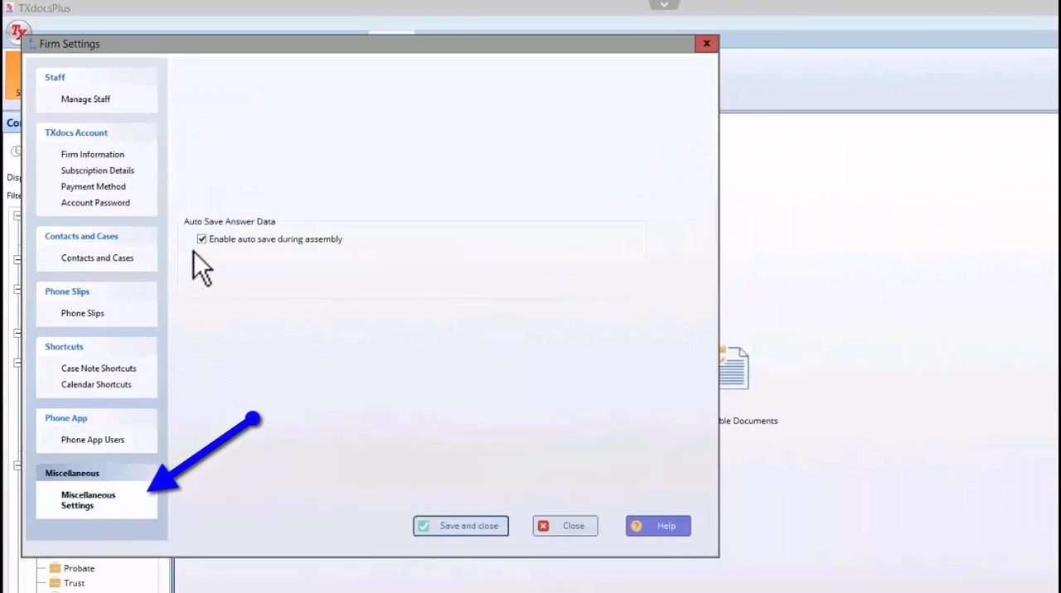
left_click(202, 239)
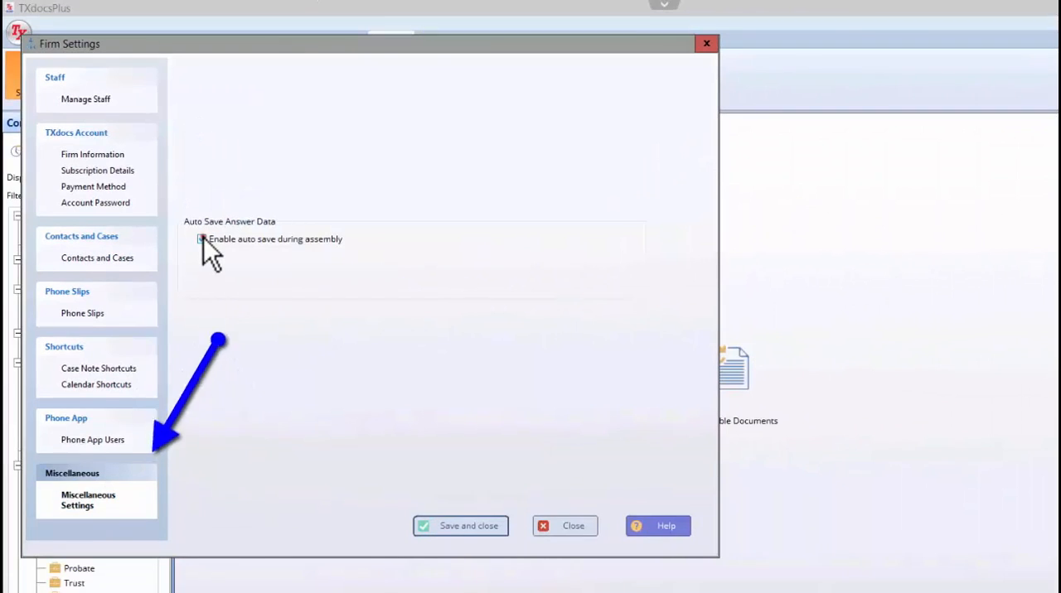
left_click(202, 239)
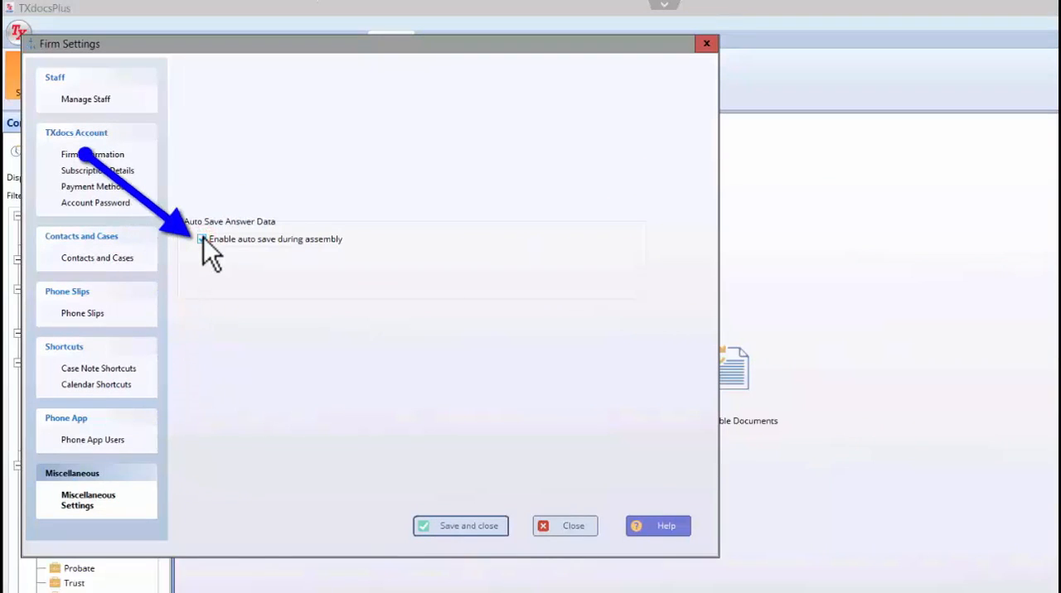
left_click(203, 238)
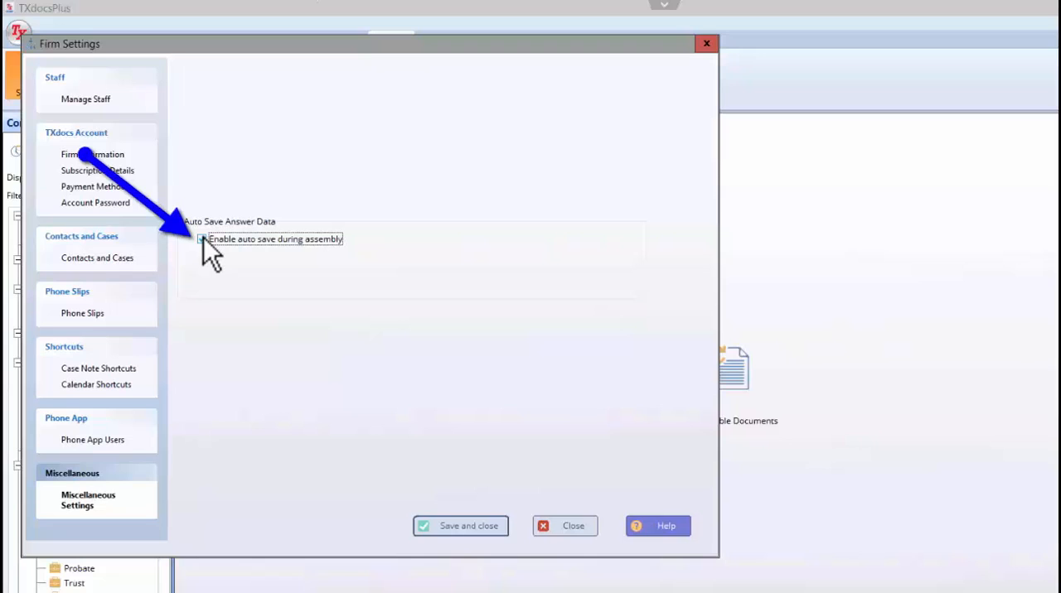
left_click(202, 239)
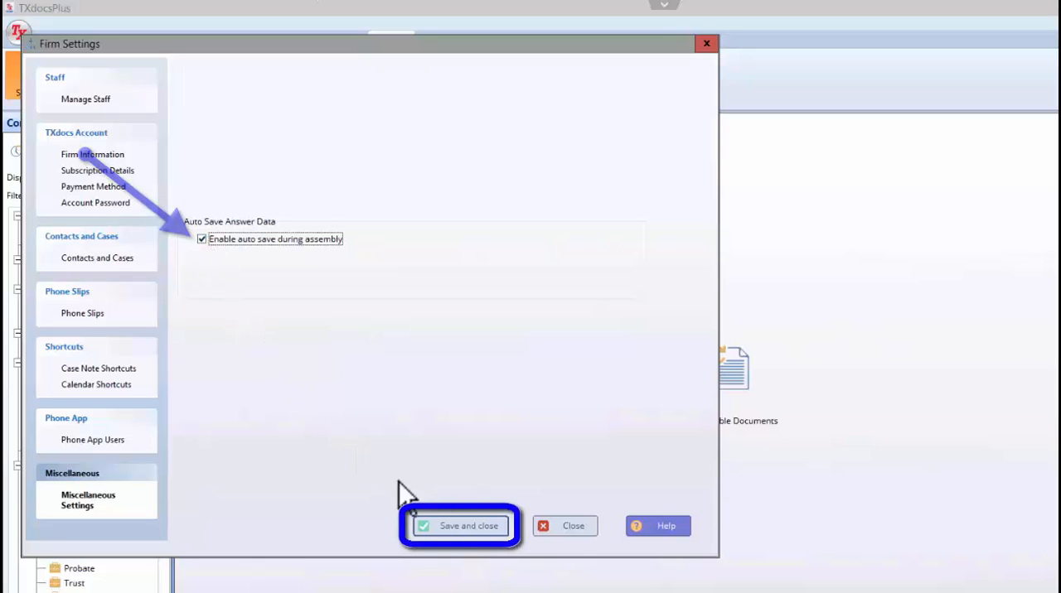
left_click(459, 526)
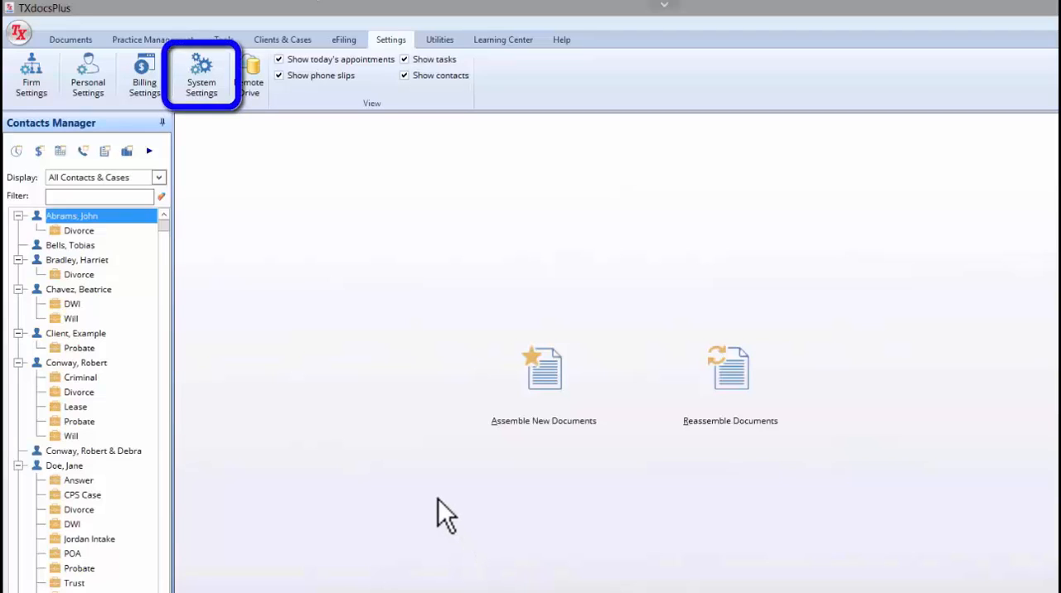
mouse_move(210, 153)
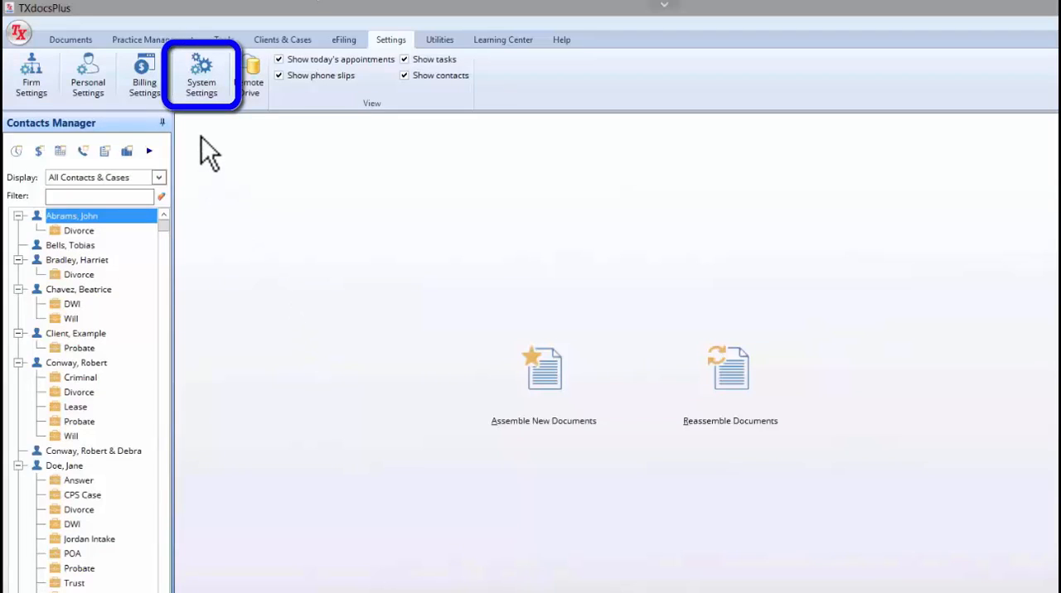
In System Settings Security, view the General, Security Profile Definitions and Staff Profiles tabs.
left_click(201, 76)
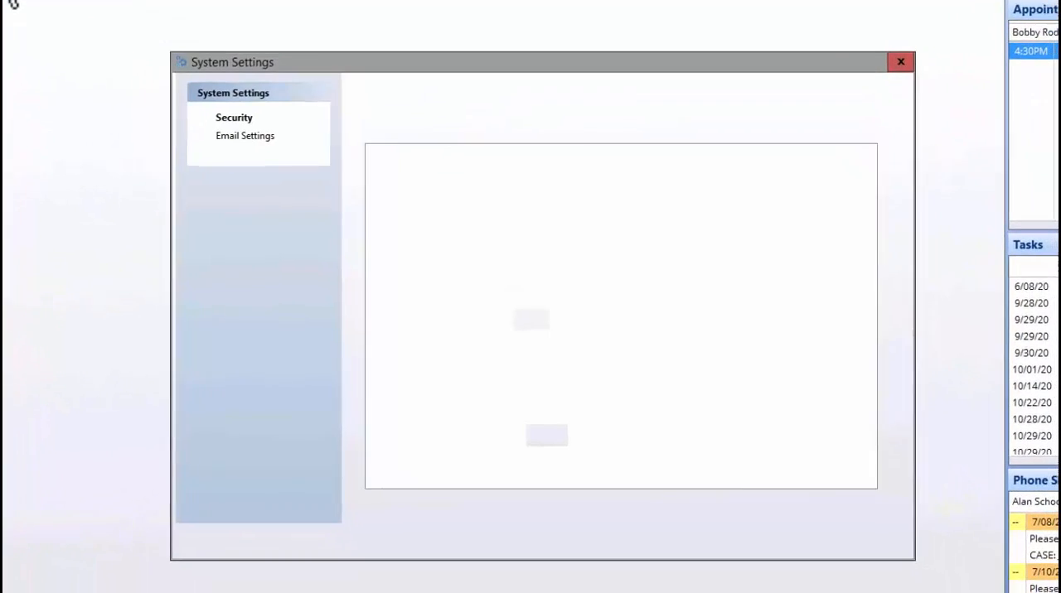
left_click(233, 117)
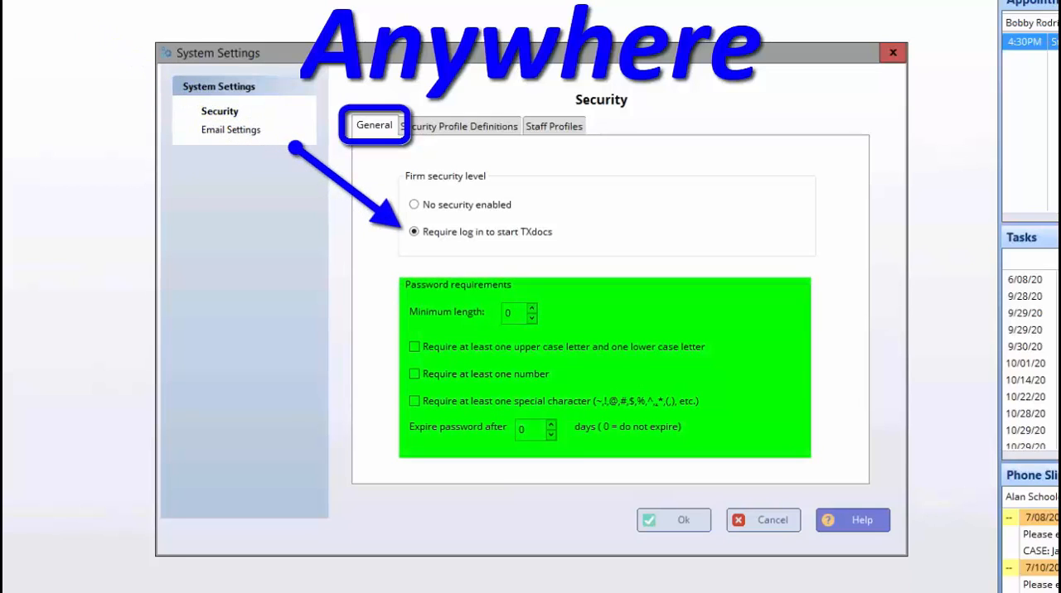
mouse_move(118, 174)
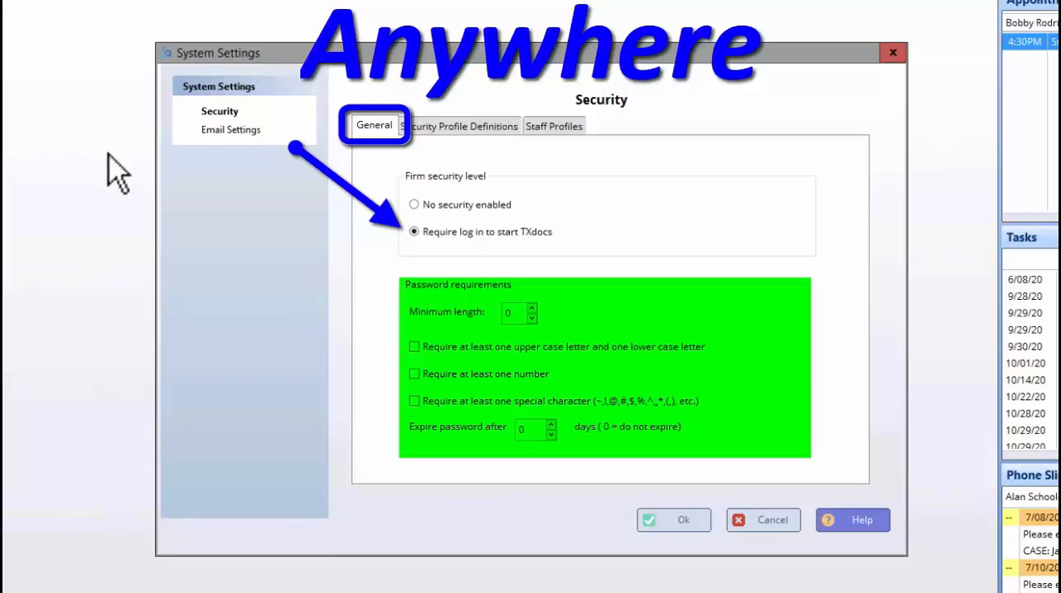
left_click(458, 125)
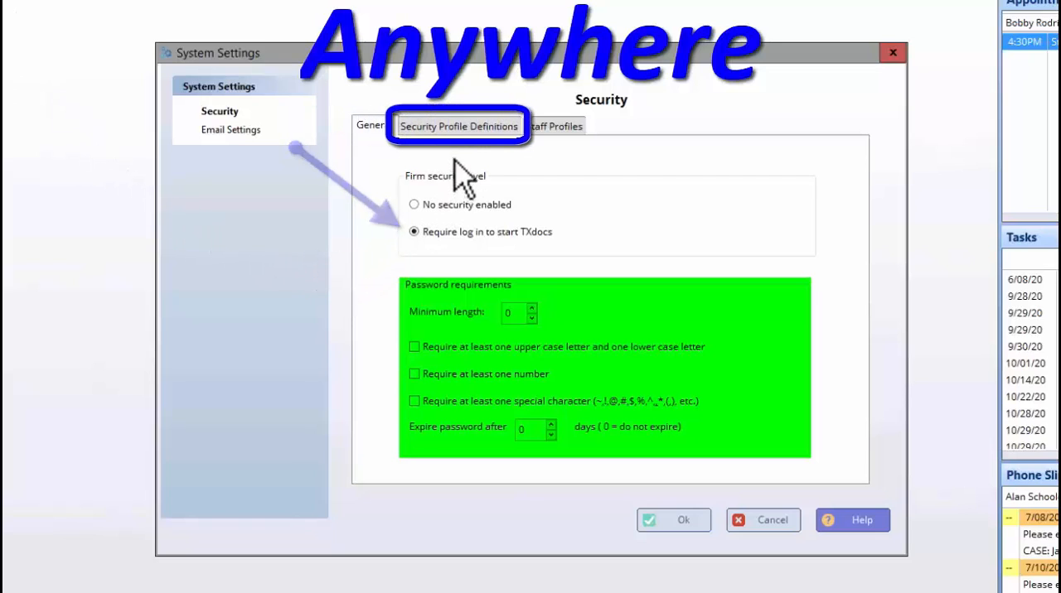
left_click(458, 125)
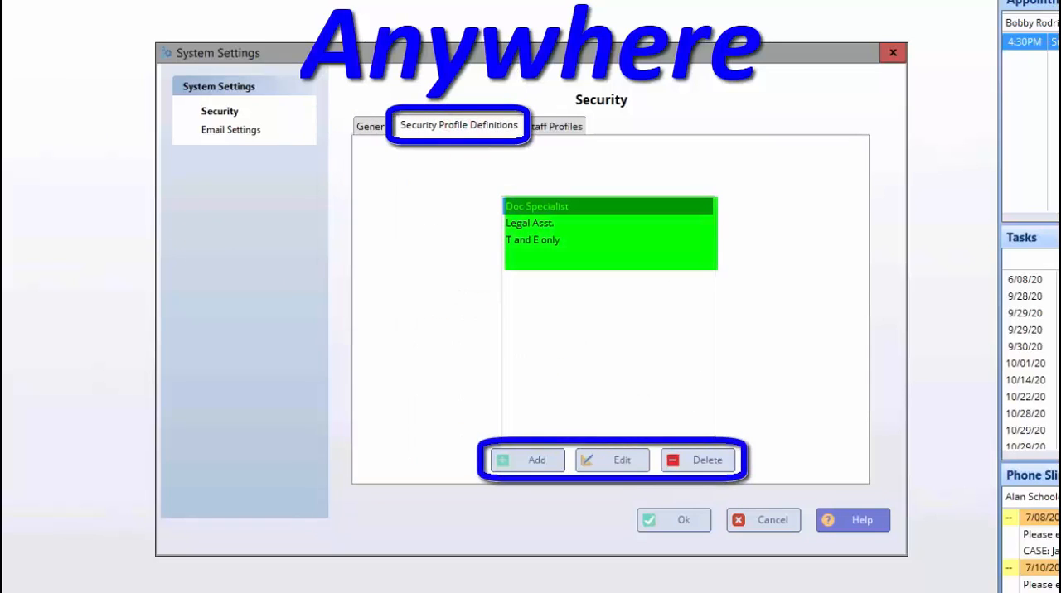
left_click(554, 125)
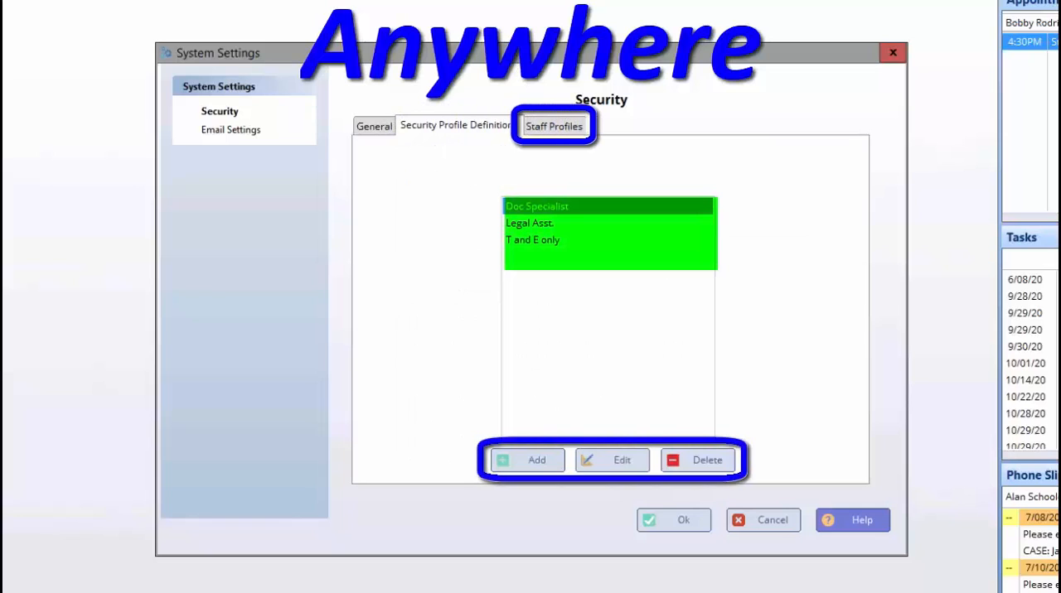
left_click(554, 125)
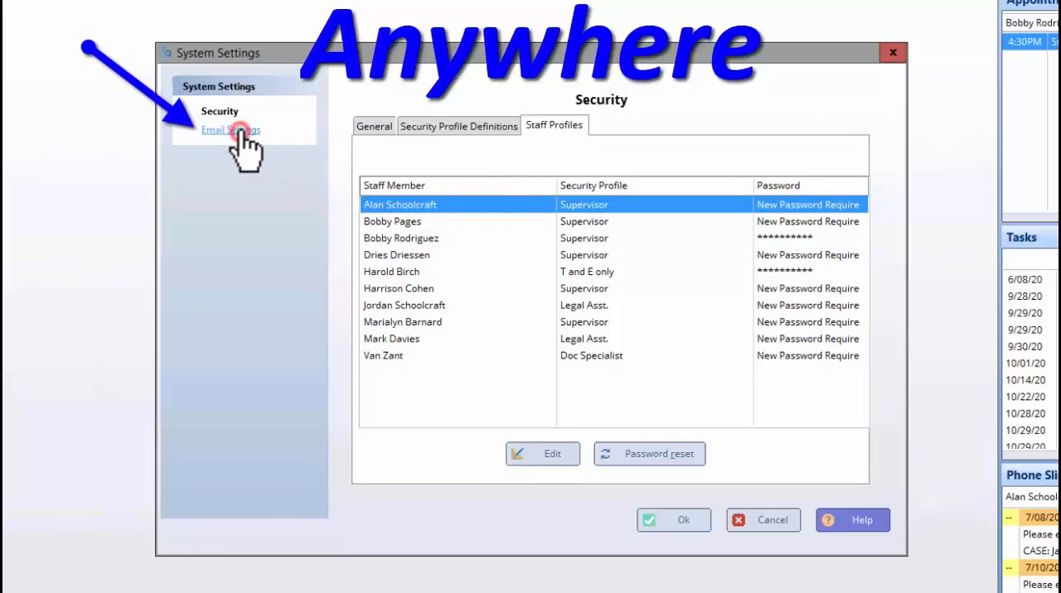
Show the Email Settings page with the From/Reply To and Bcc addresses, then Backup Options.
left_click(232, 129)
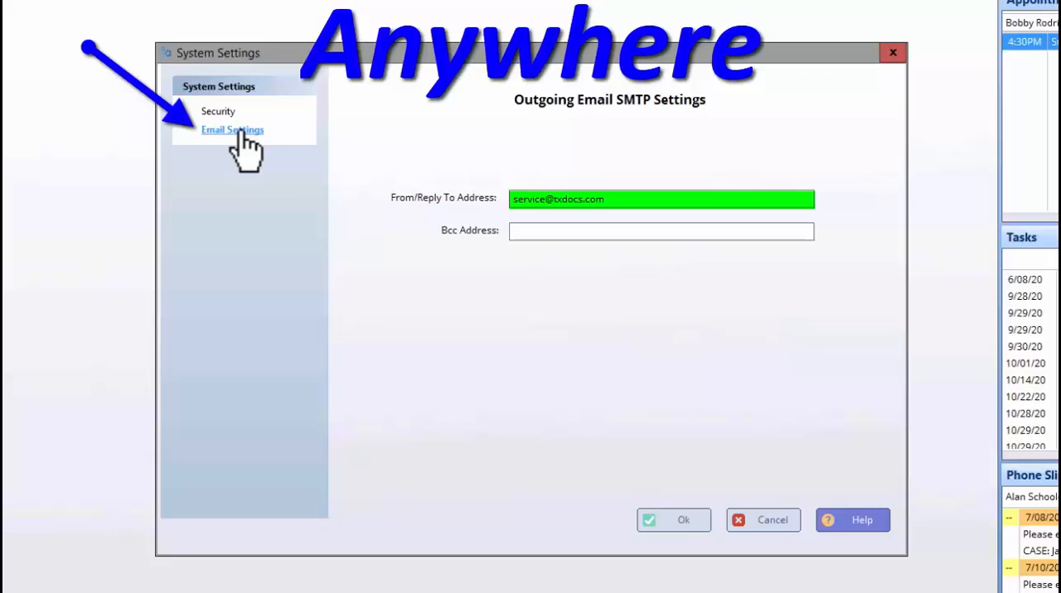
left_click(660, 231)
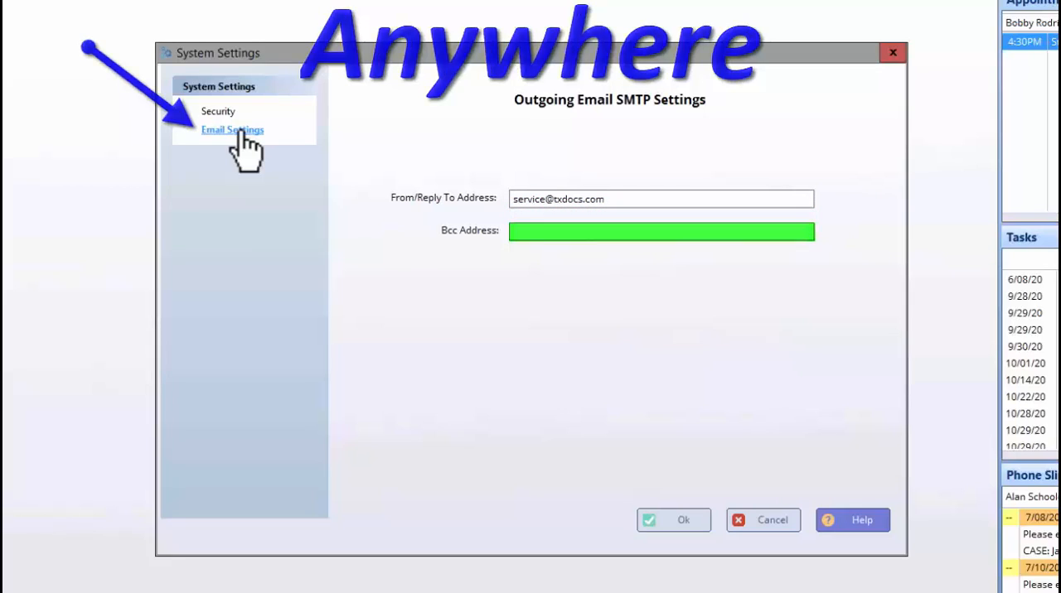
left_click(199, 118)
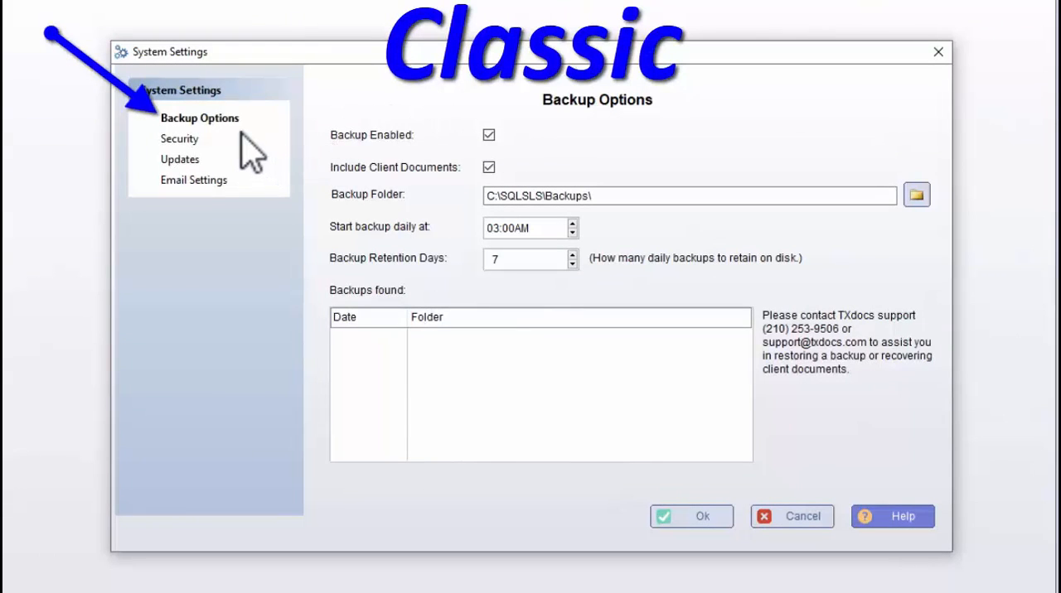
mouse_move(200, 117)
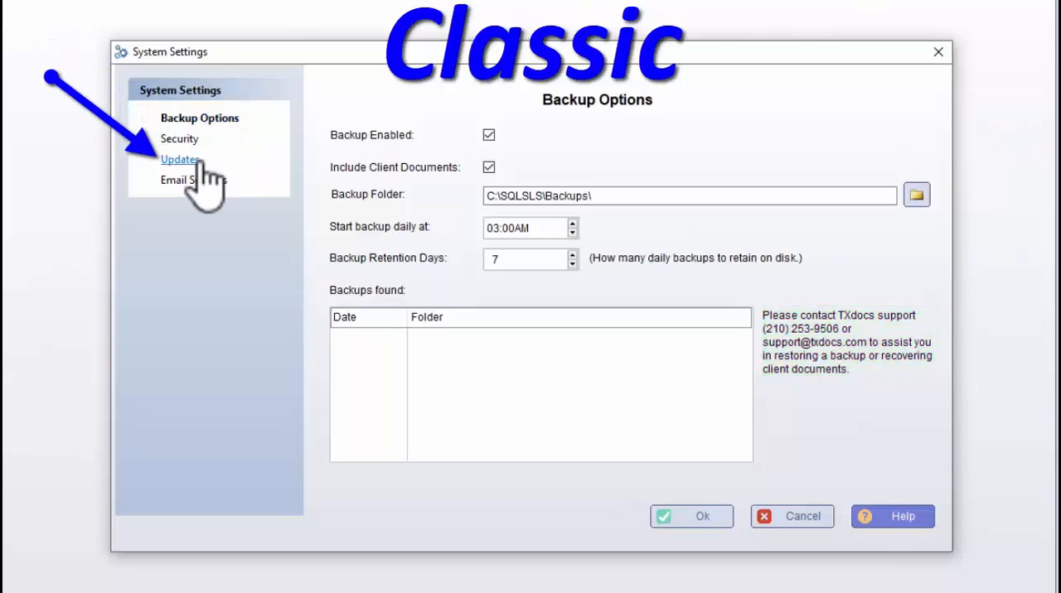
Show the Updates page, where checking for updates at startup is turned off.
left_click(179, 159)
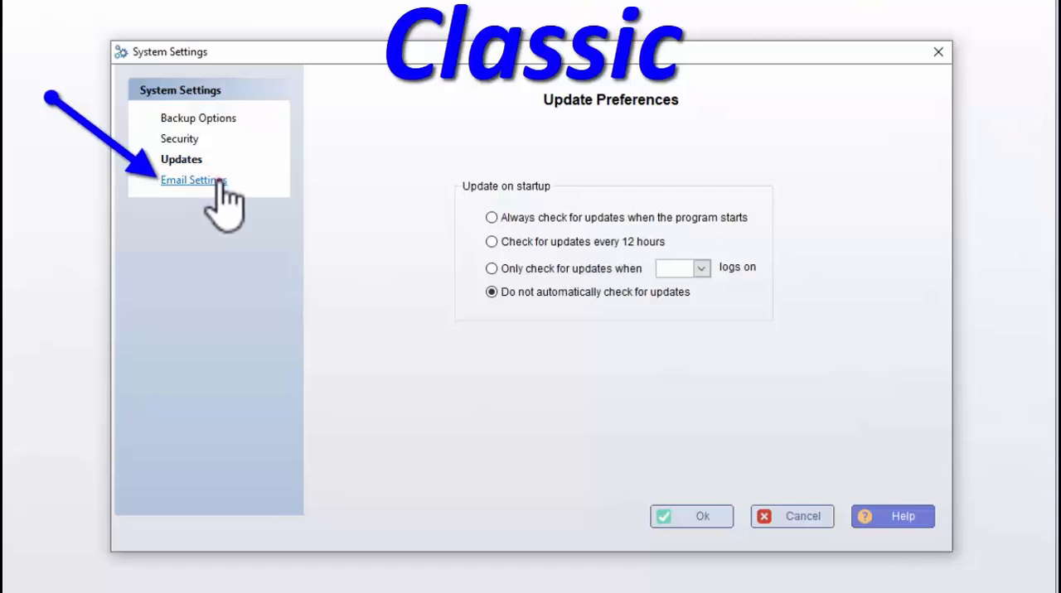
Review the SMTP server, port and TLS email settings and confirm System Settings with Ok.
left_click(194, 180)
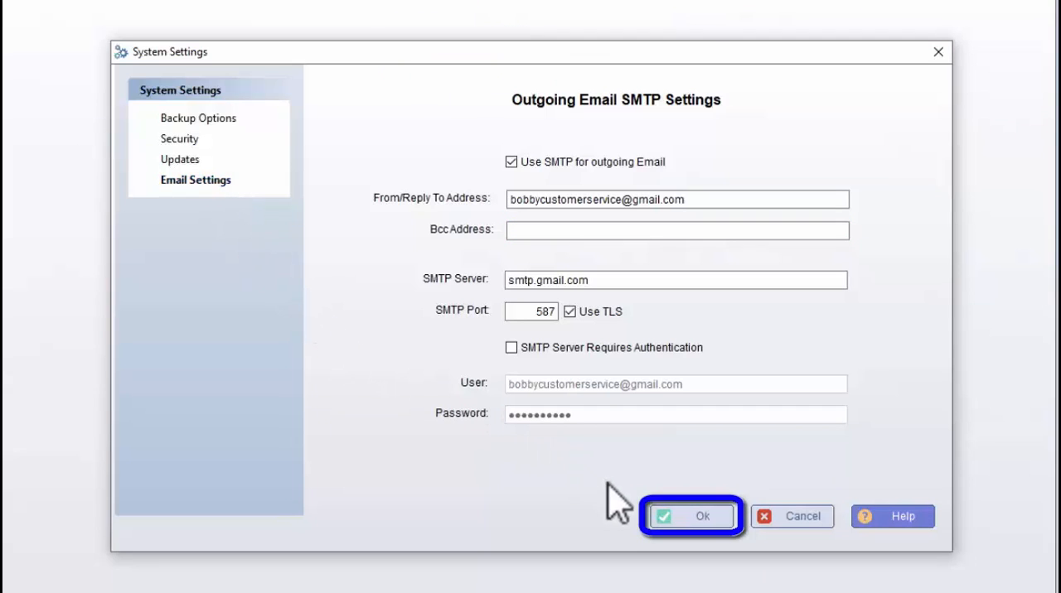
left_click(692, 516)
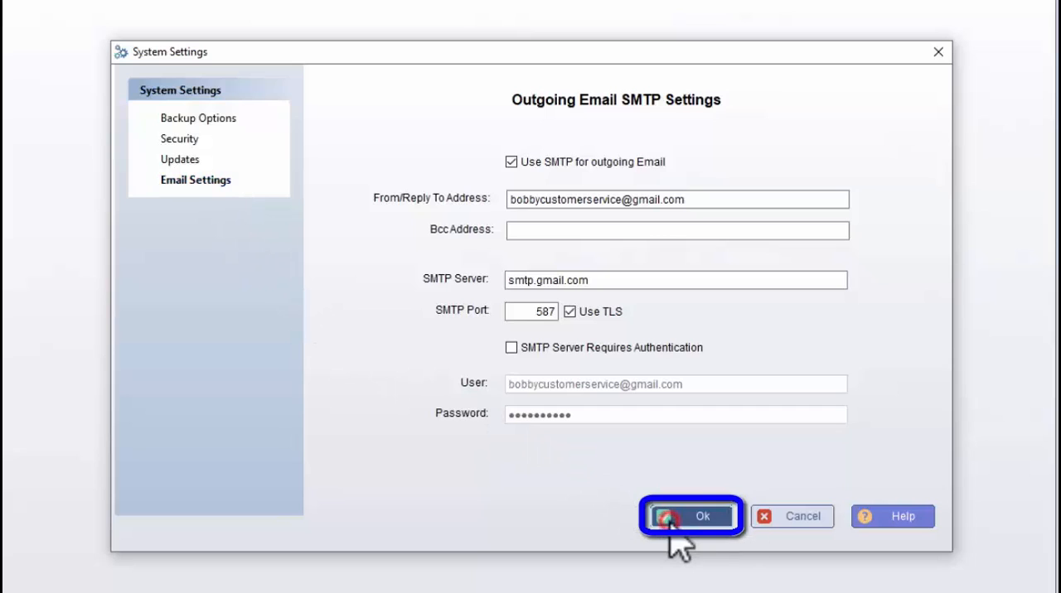
left_click(691, 517)
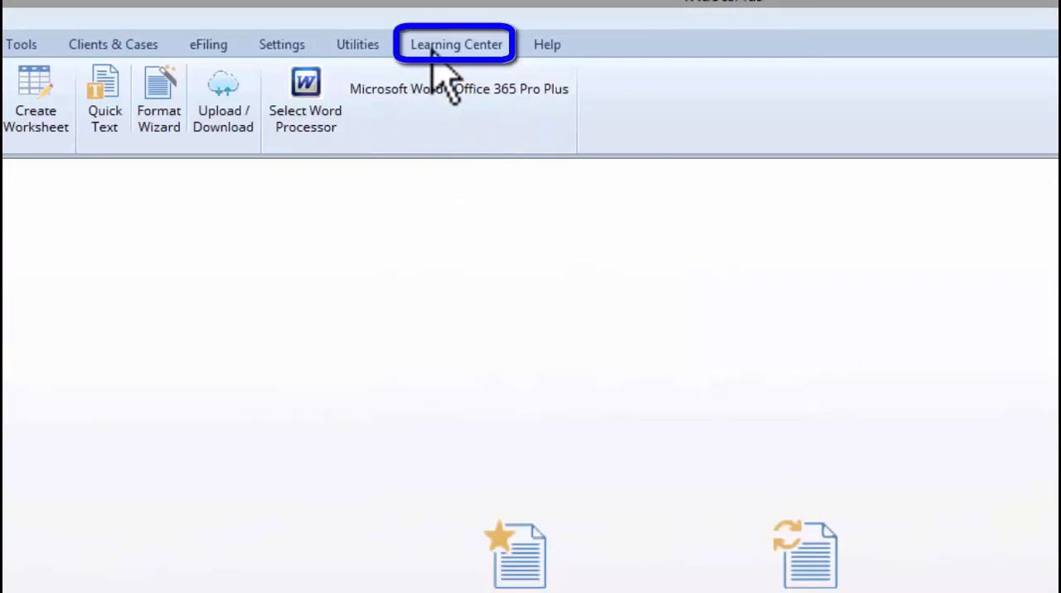
View the Learning Center tab, then the Help tab with Concierge Help Request, ContactUs and About.
left_click(454, 44)
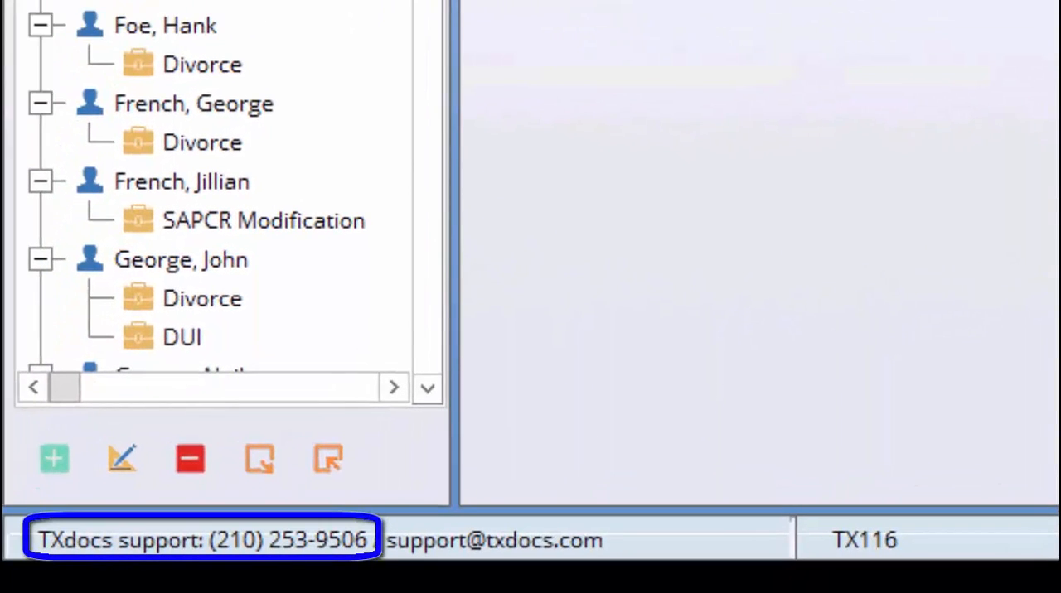
left_click(717, 44)
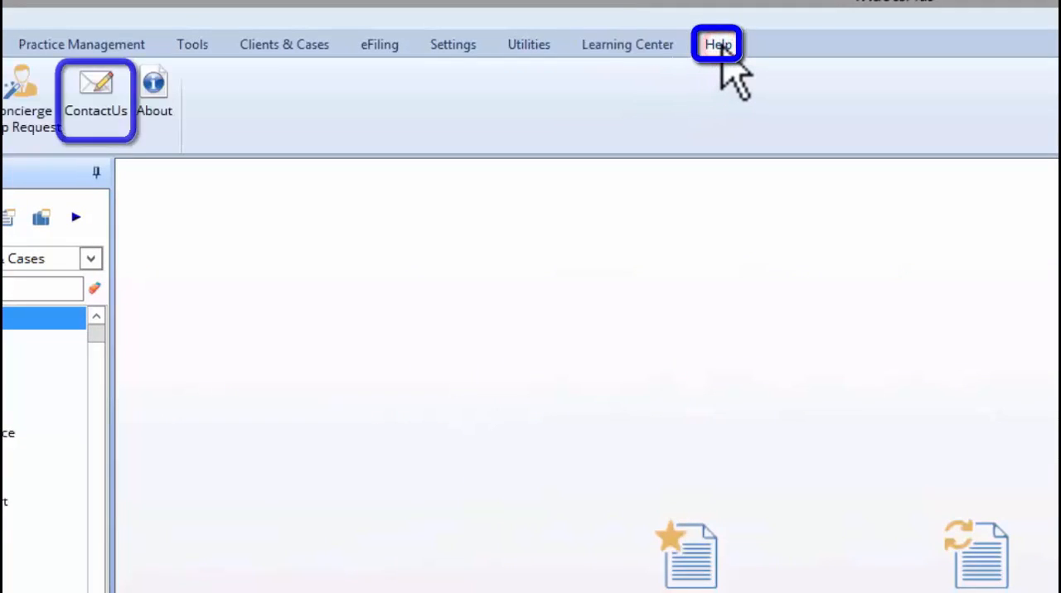